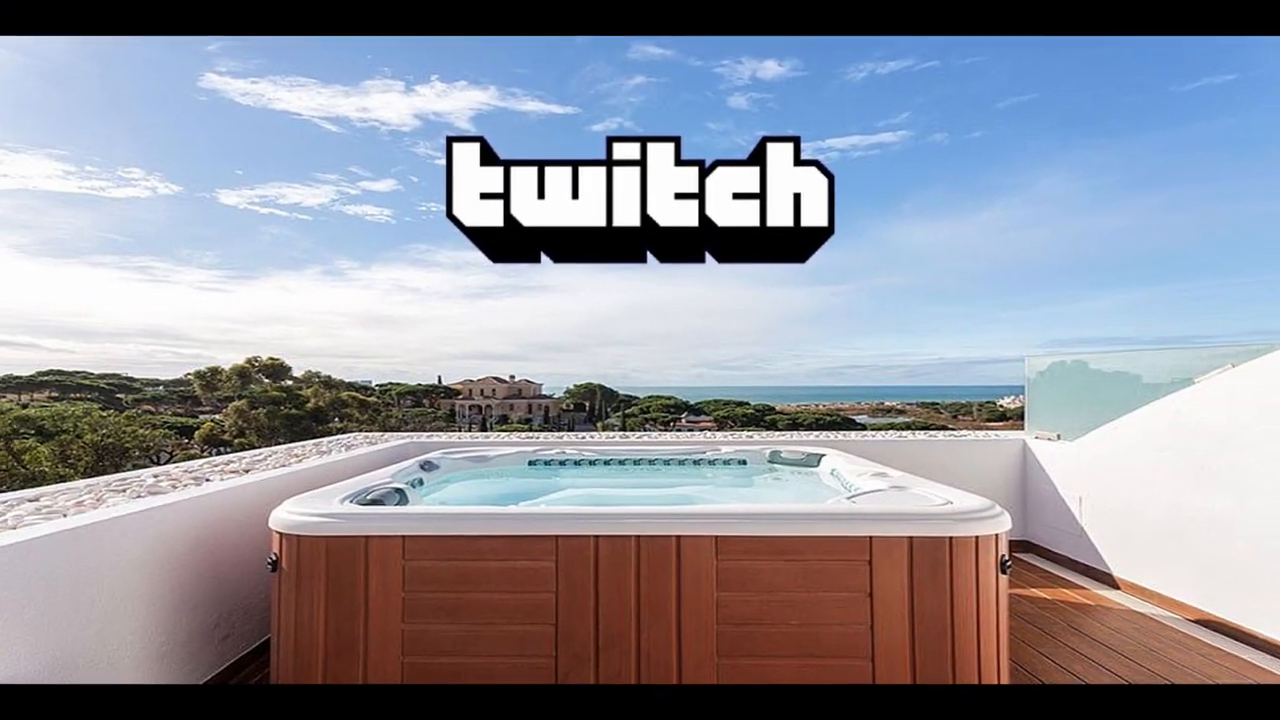
- Search Google Images for 'hot tub' and browse the photo results
{"action": "key", "text": "f11"}
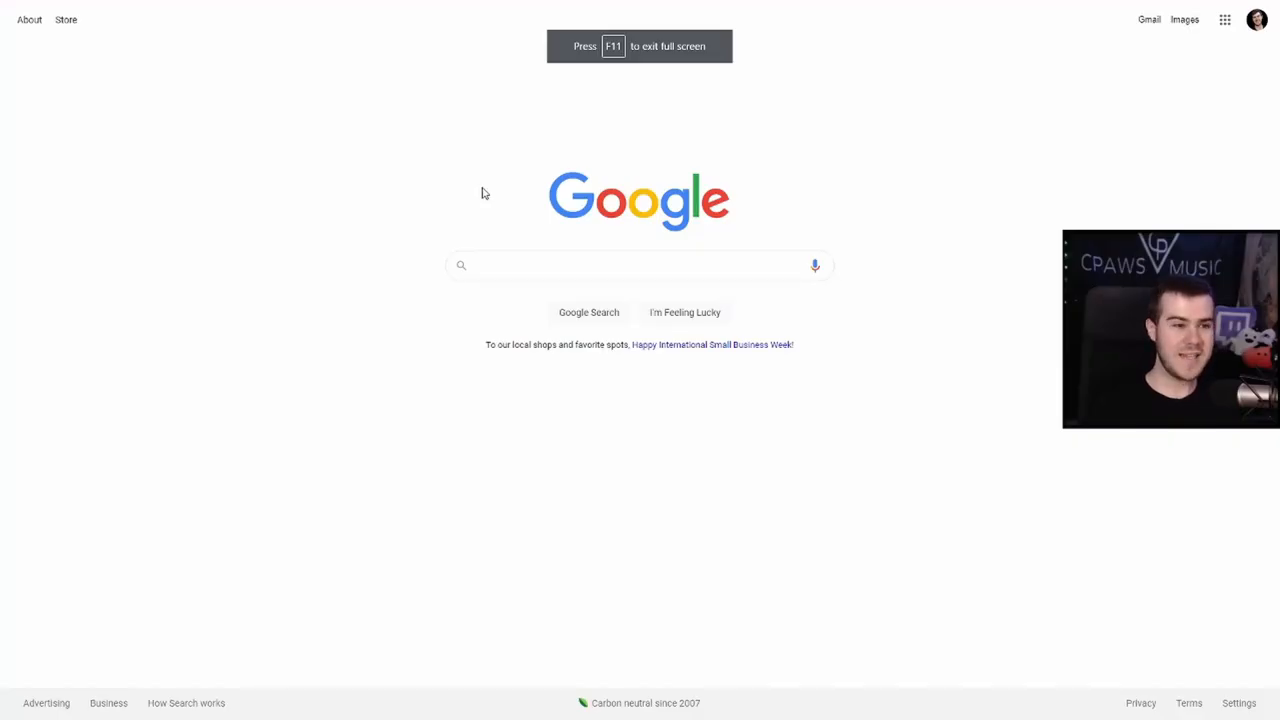
{"action": "type", "text": "hot"}
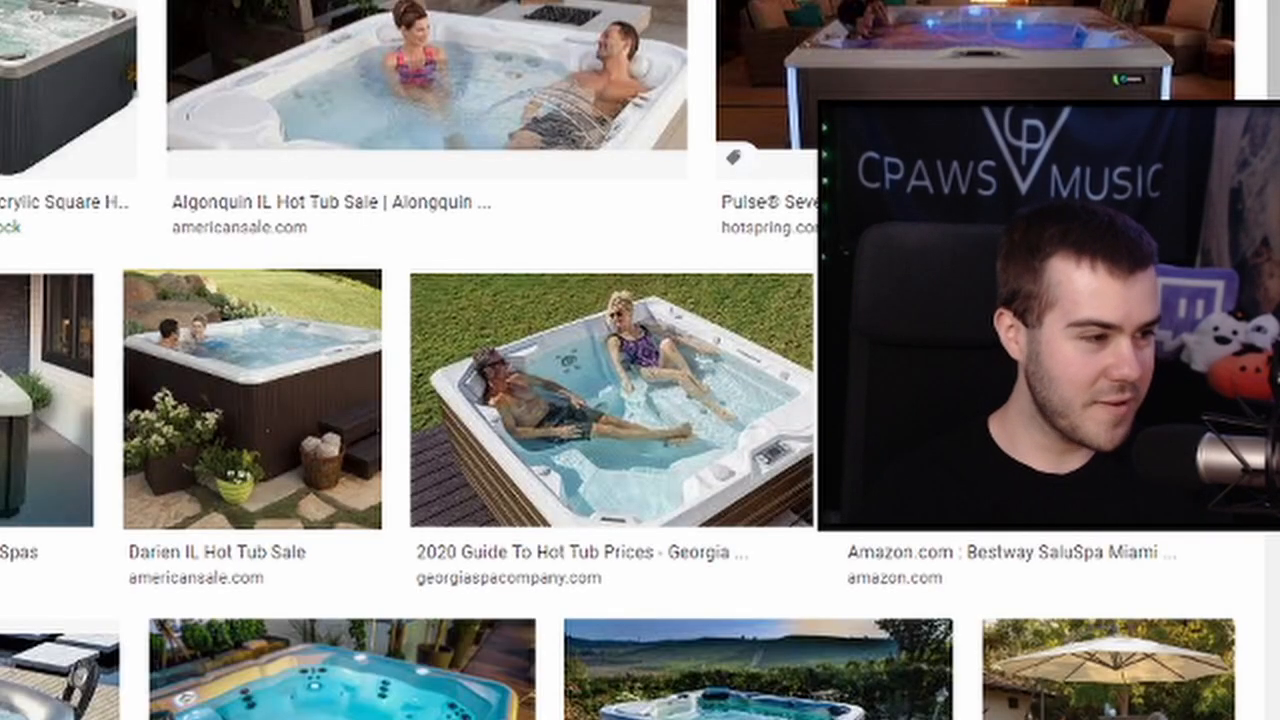
{"action": "scroll", "scroll_direction": "up", "scroll_amount": 3}
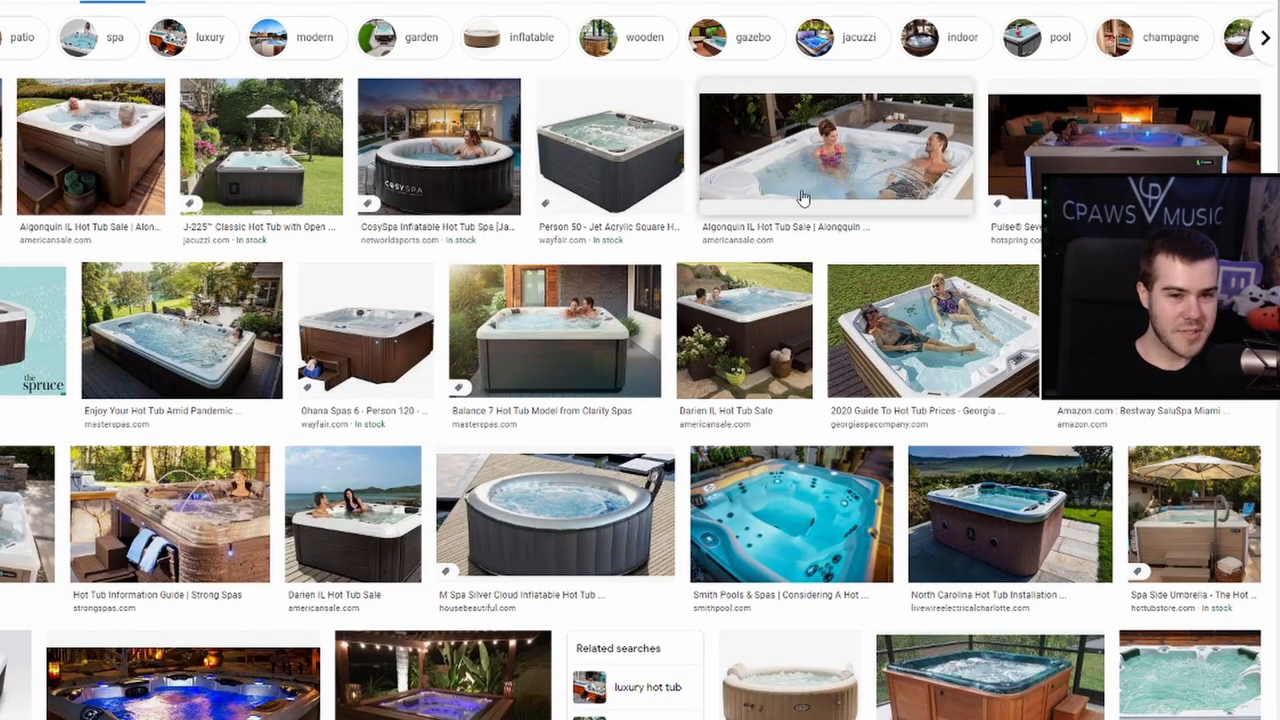
{"action": "scroll", "scroll_direction": "down", "scroll_amount": 3}
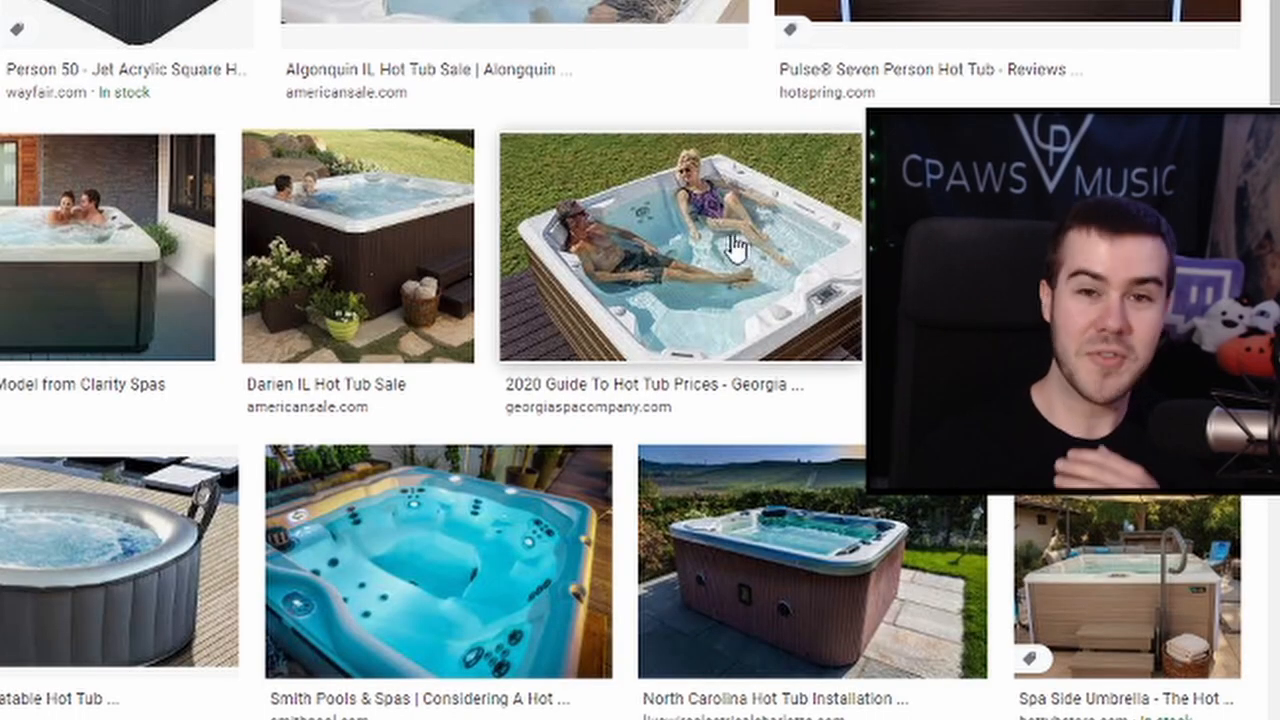
{"action": "scroll", "scroll_direction": "down", "scroll_amount": 3}
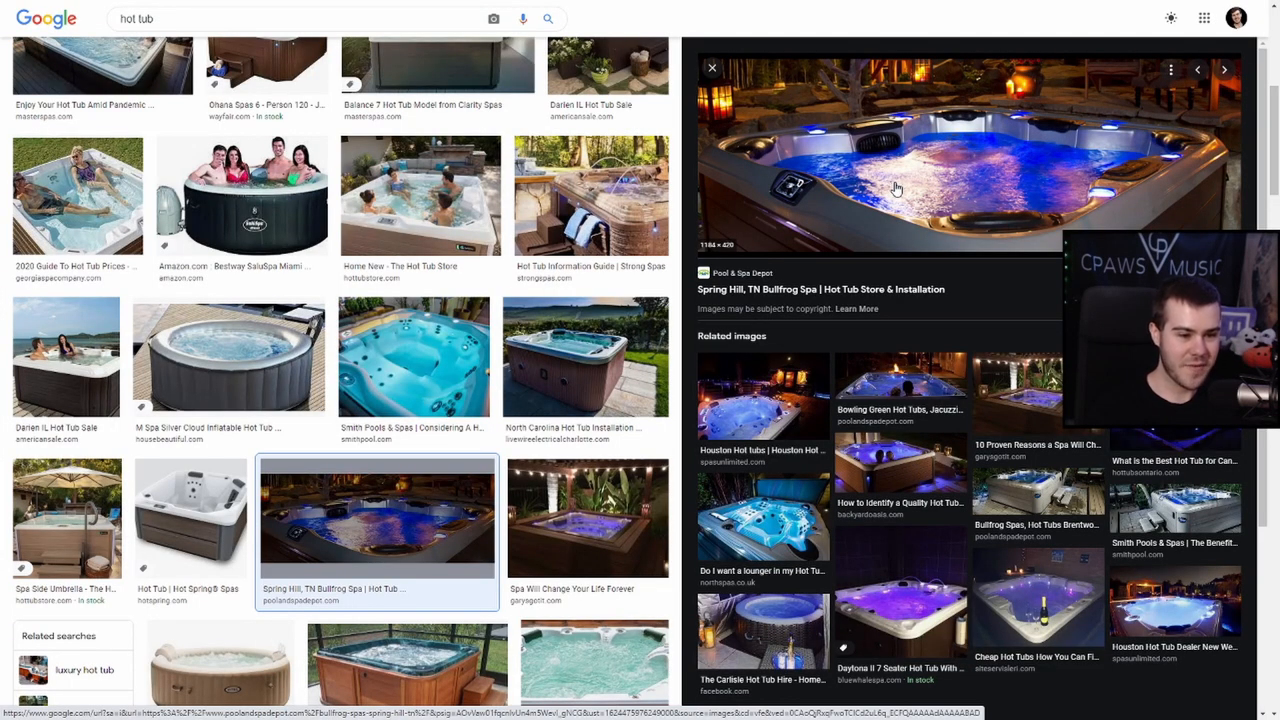
{"action": "scroll", "scroll_direction": "down", "scroll_amount": 3}
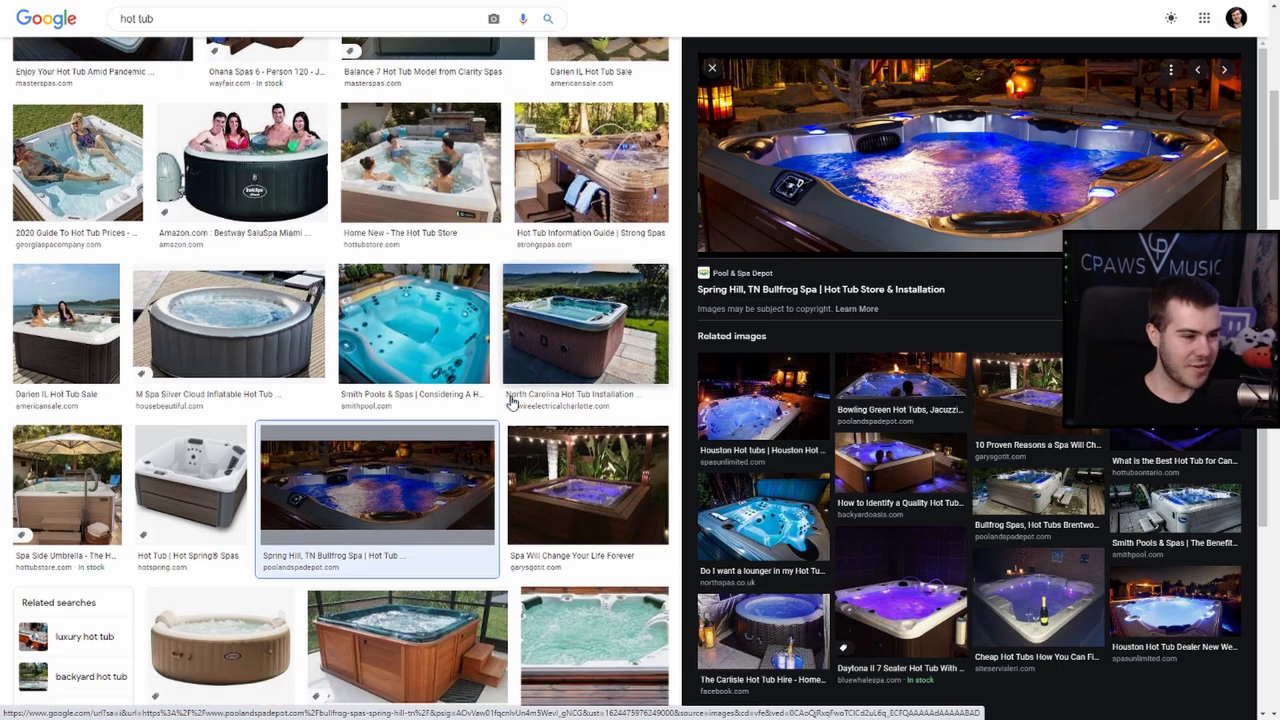
{"action": "scroll", "scroll_direction": "up", "scroll_amount": 3}
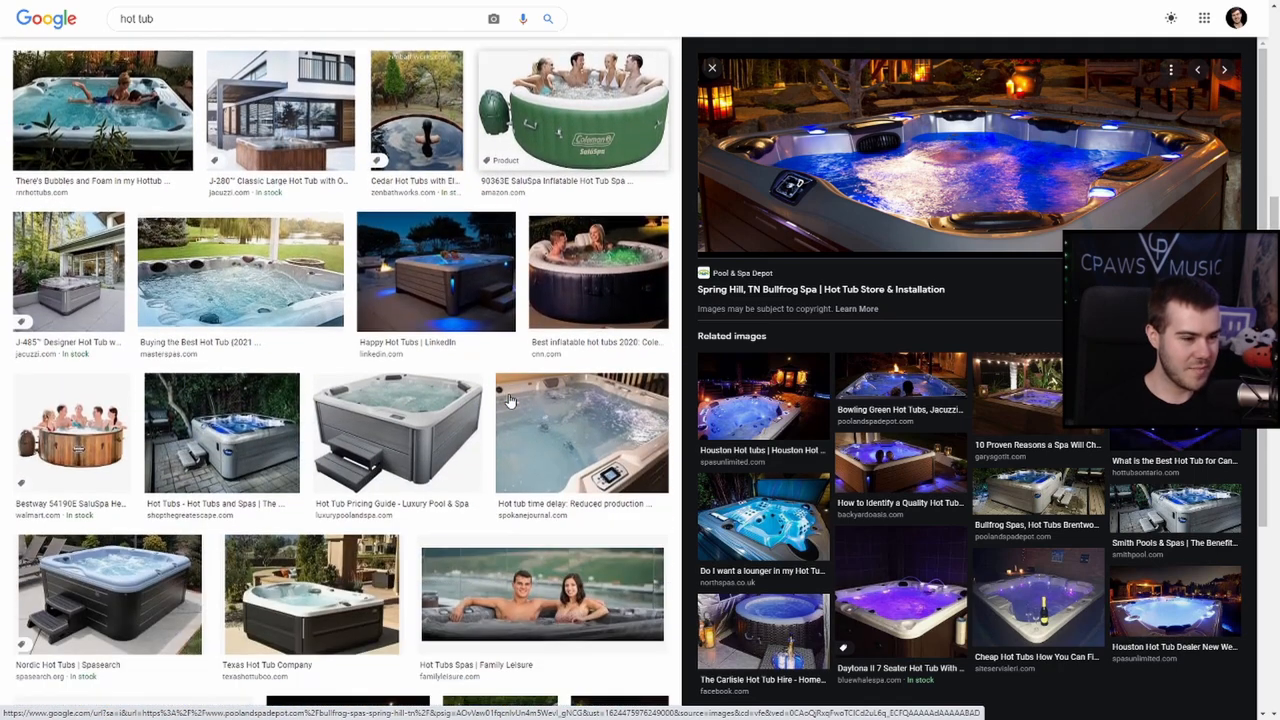
{"action": "scroll", "scroll_direction": "down", "scroll_amount": 3}
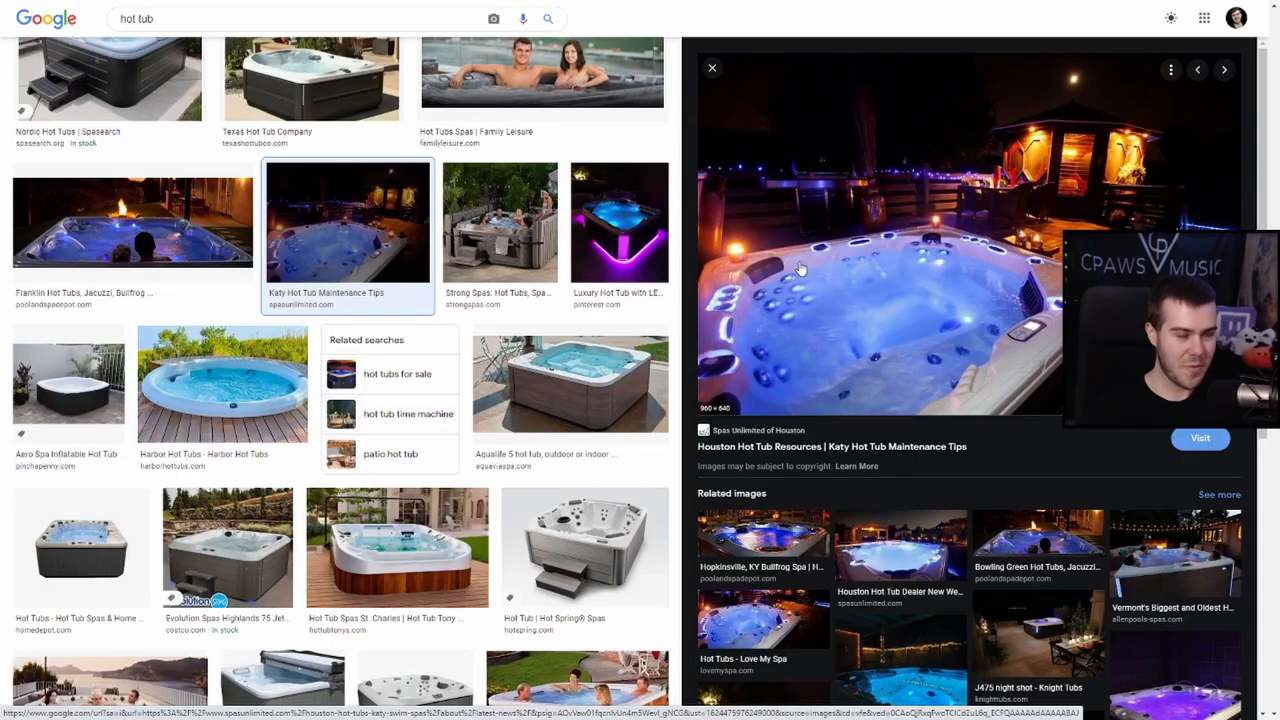
- Search for 'pixlr' and open the Pixlr X online editor home page
{"action": "triple_click", "coordinate": [136, 18]}
{"action": "type", "text": "pixlr"}
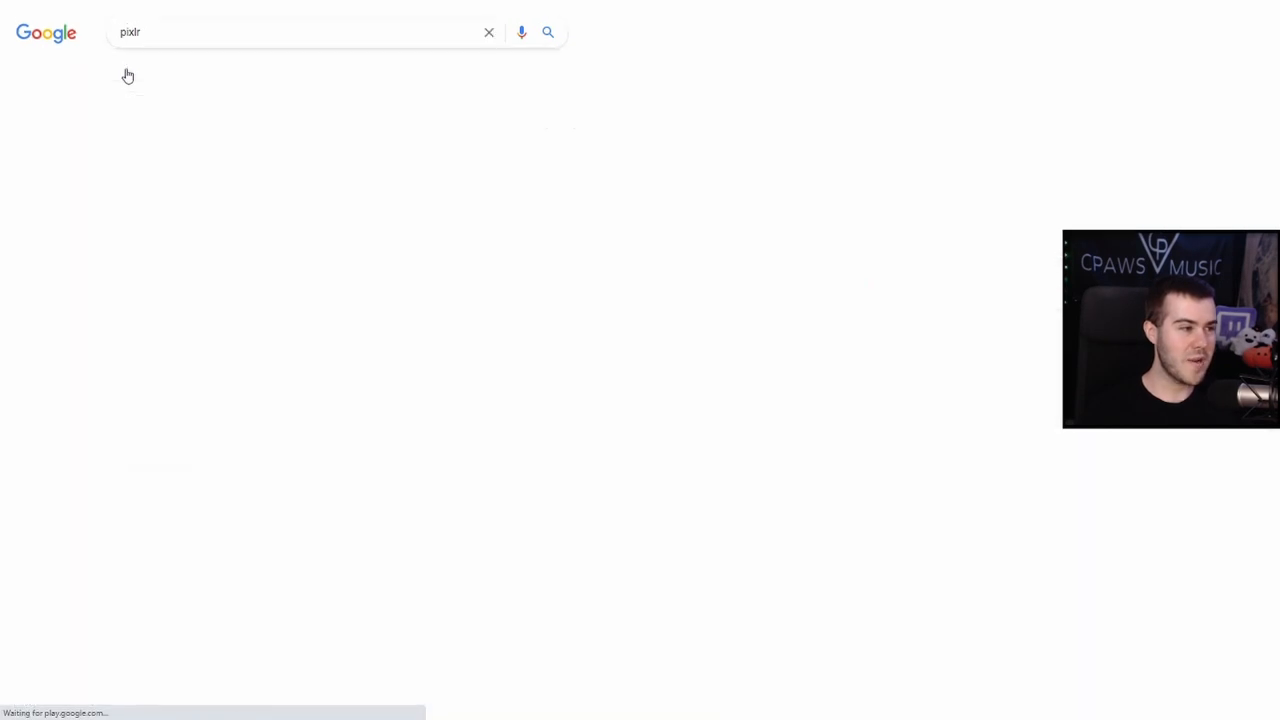
{"action": "key", "text": "Return"}
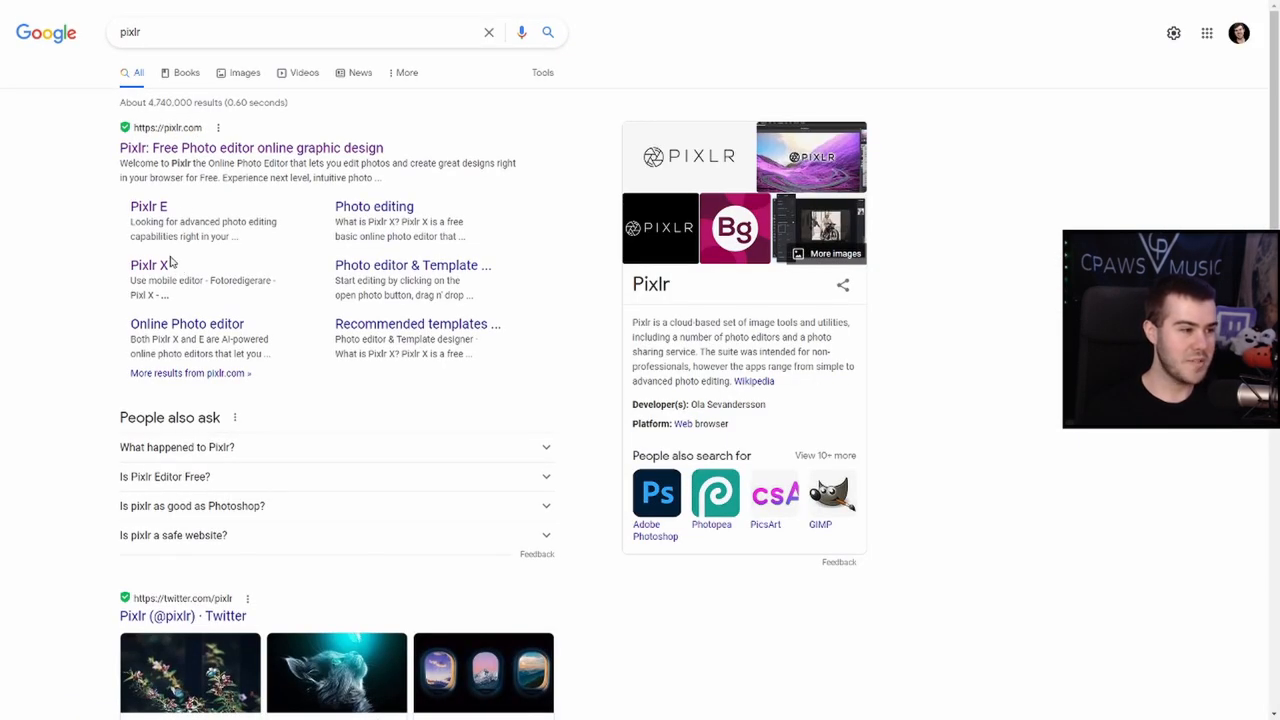
{"action": "left_click", "coordinate": [250, 148]}
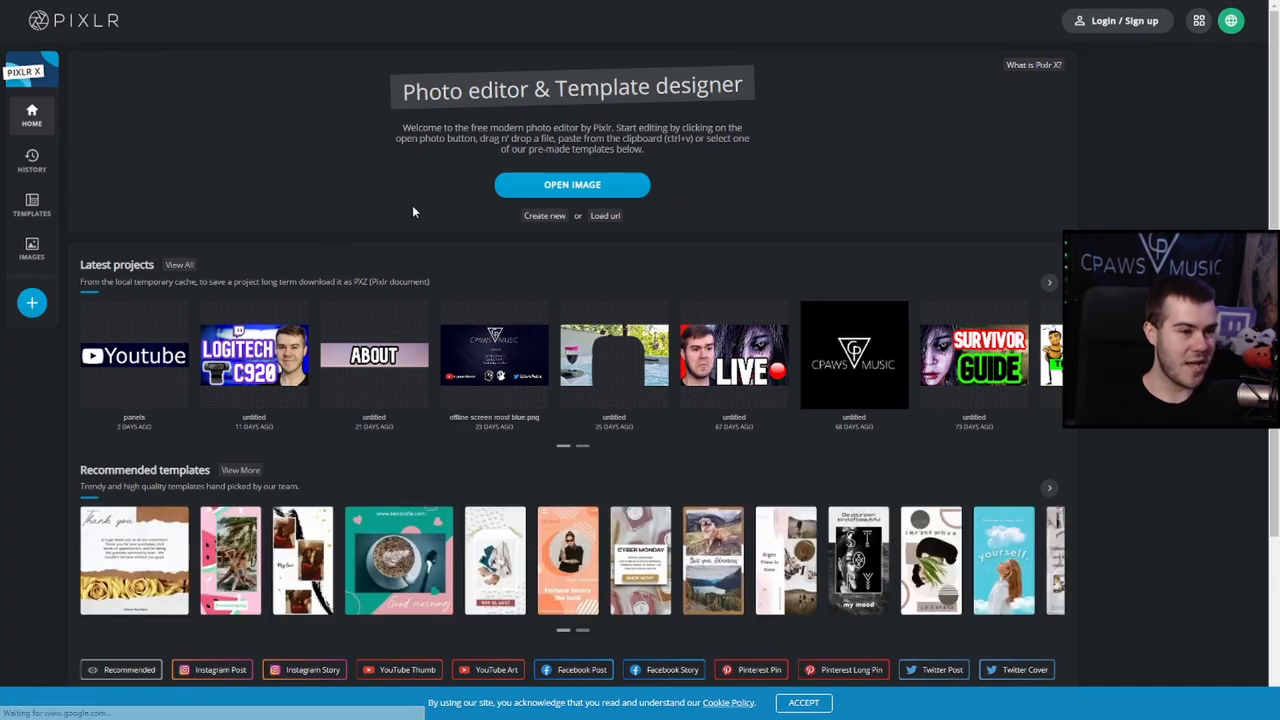
- Create a new Full HD 1920×1080 canvas named HOT TUB
{"action": "left_click", "coordinate": [544, 216]}
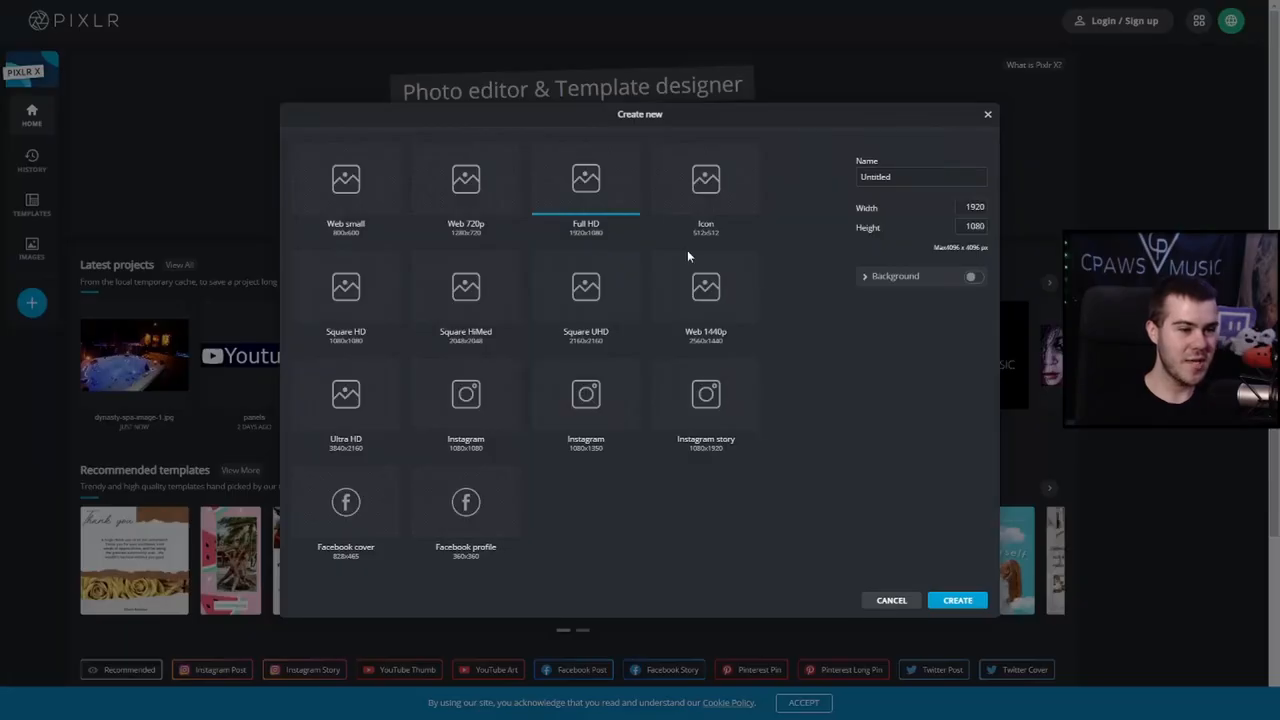
{"action": "mouse_move", "coordinate": [600, 240]}
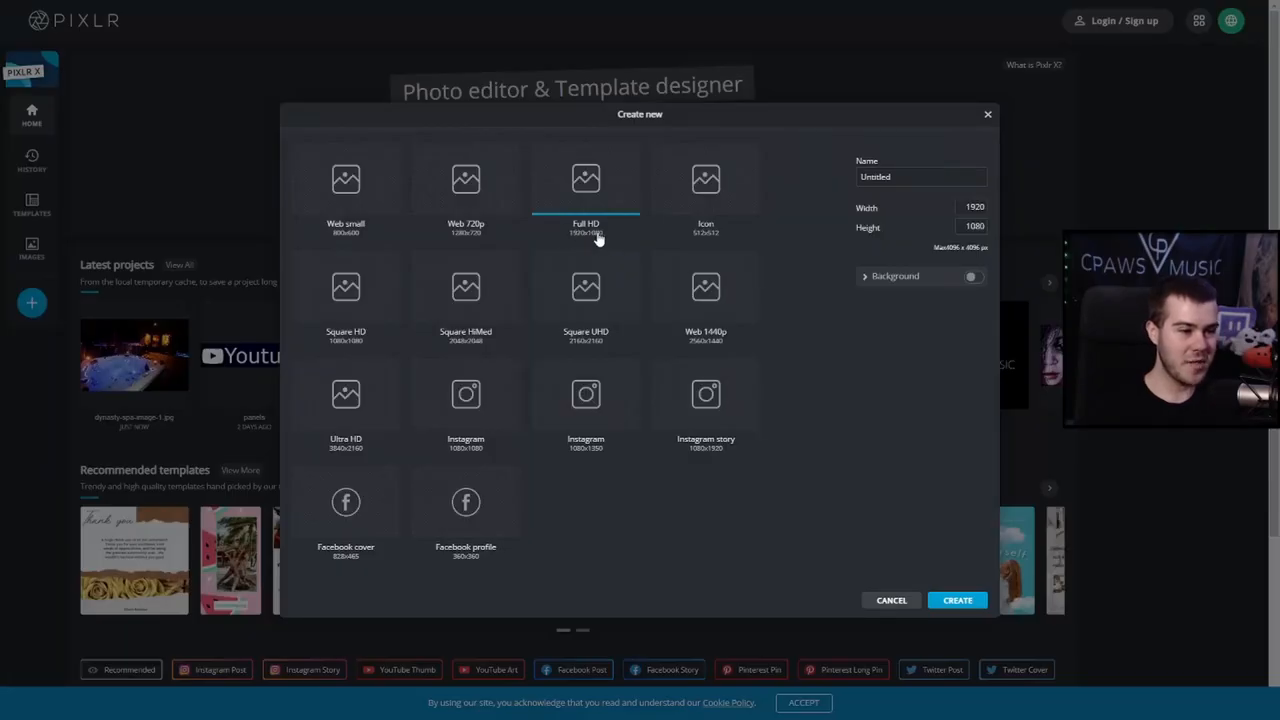
{"action": "mouse_move", "coordinate": [586, 234]}
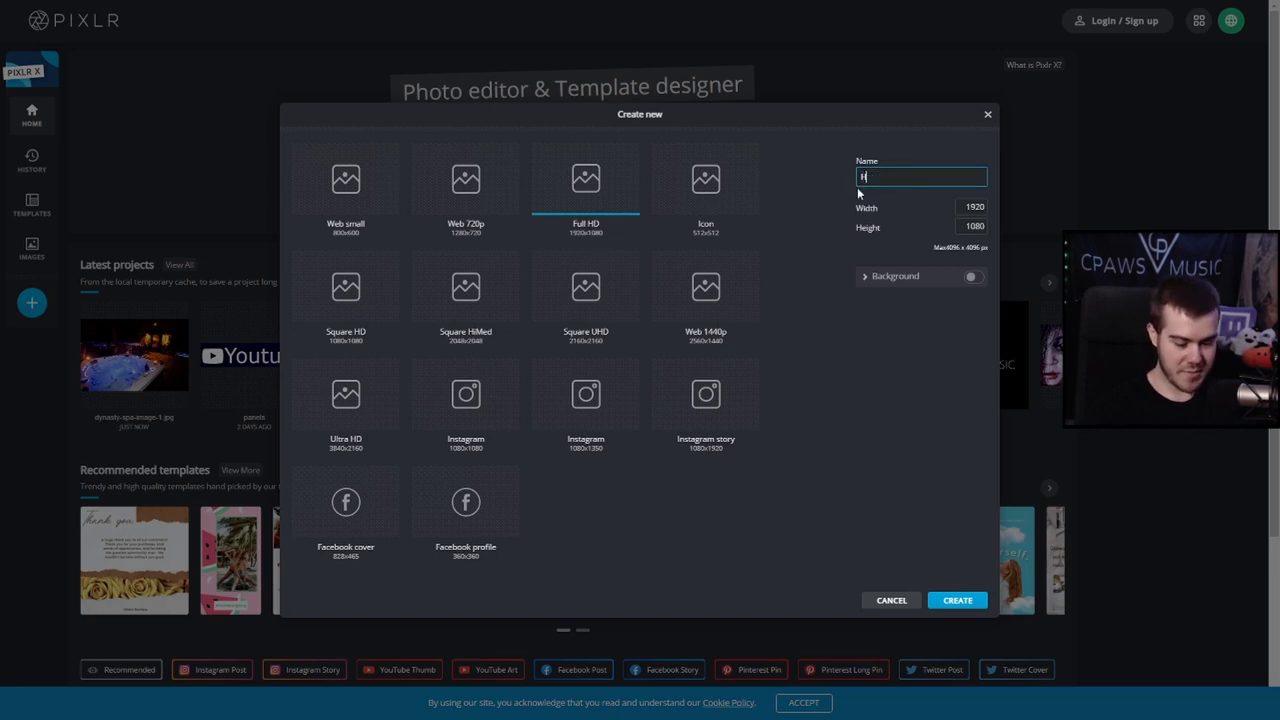
{"action": "type", "text": "HOT TUB"}
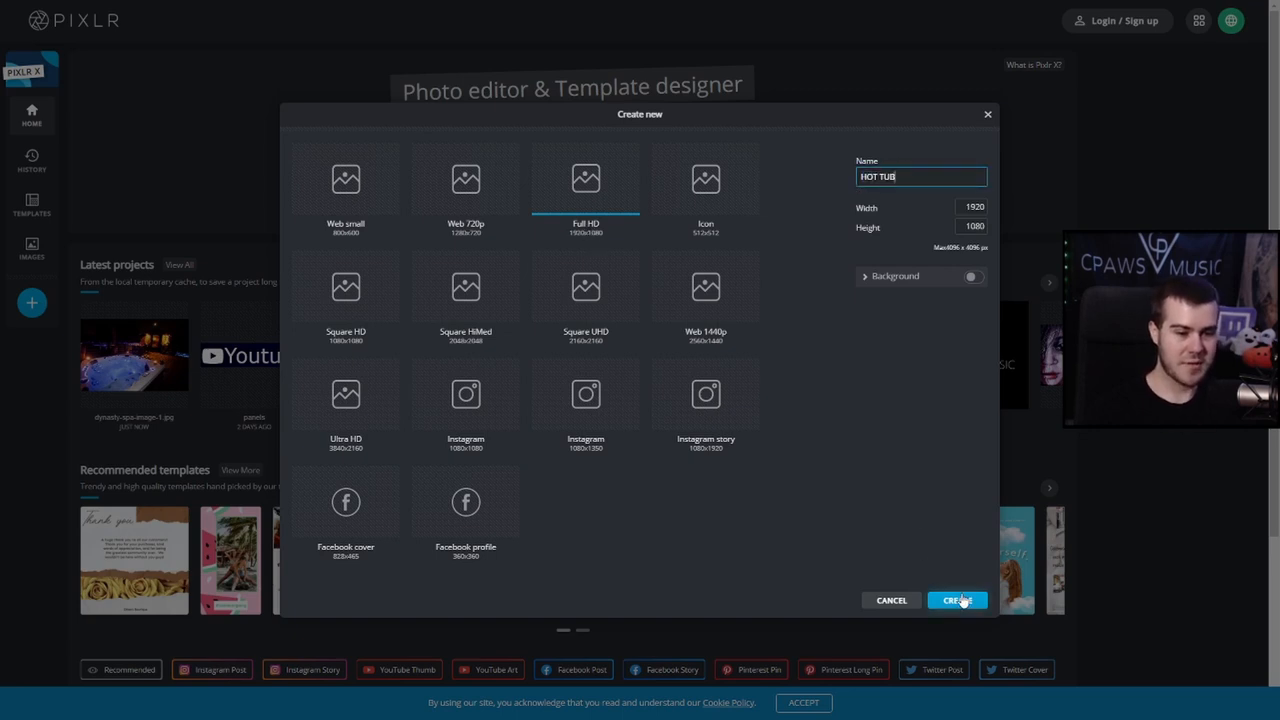
{"action": "left_click", "coordinate": [956, 600]}
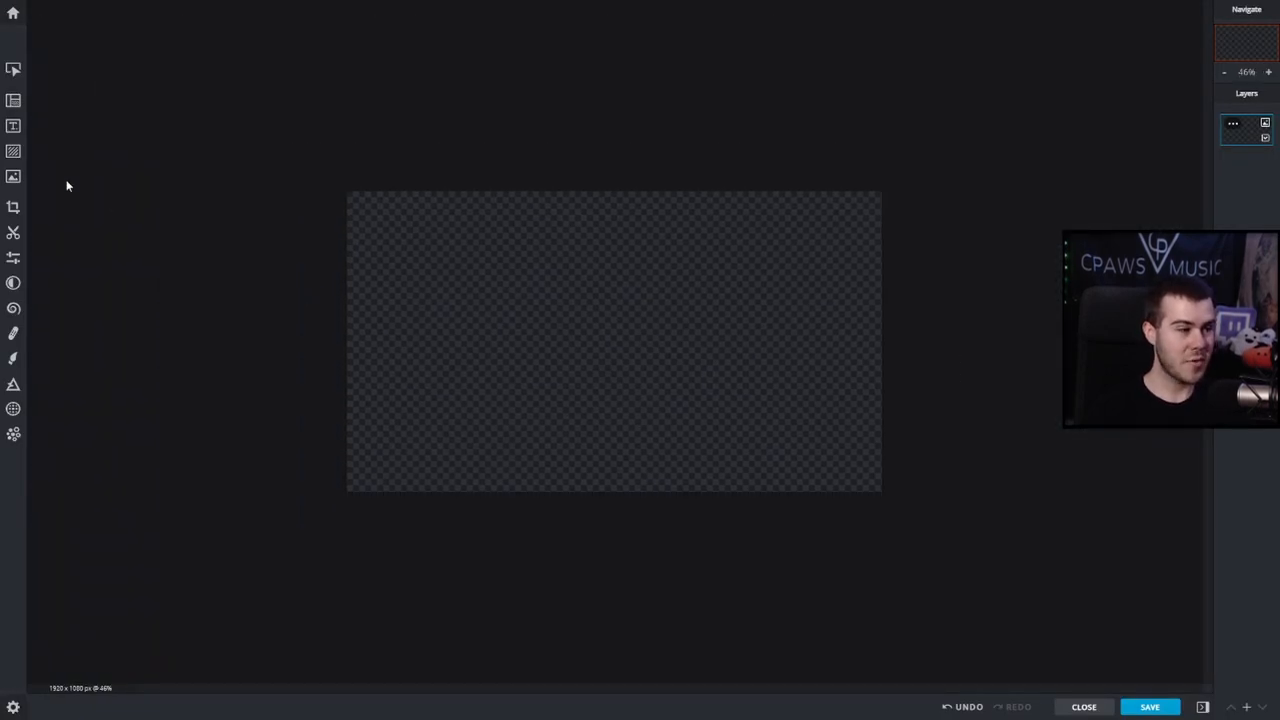
- Load the Dynasty-spa-image-1.jpg hot tub photo from its URL and stretch it to fill the canvas
{"action": "left_click", "coordinate": [12, 176]}
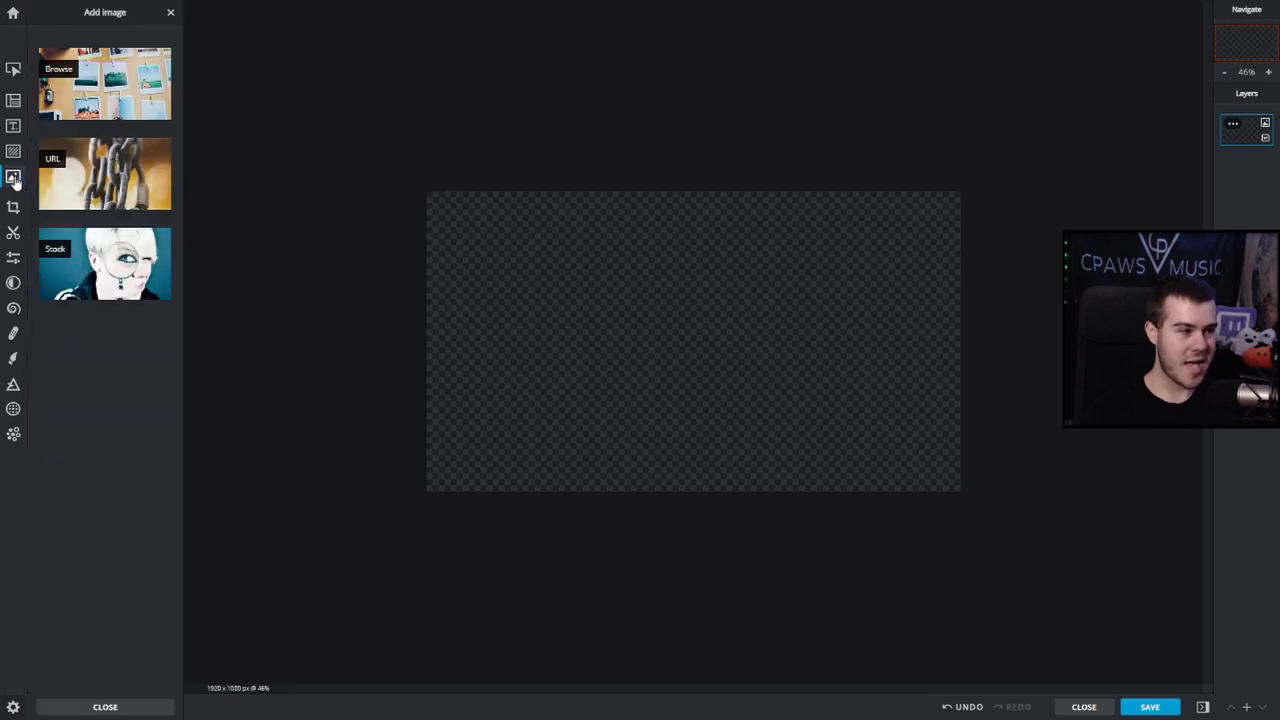
{"action": "left_click", "coordinate": [104, 172]}
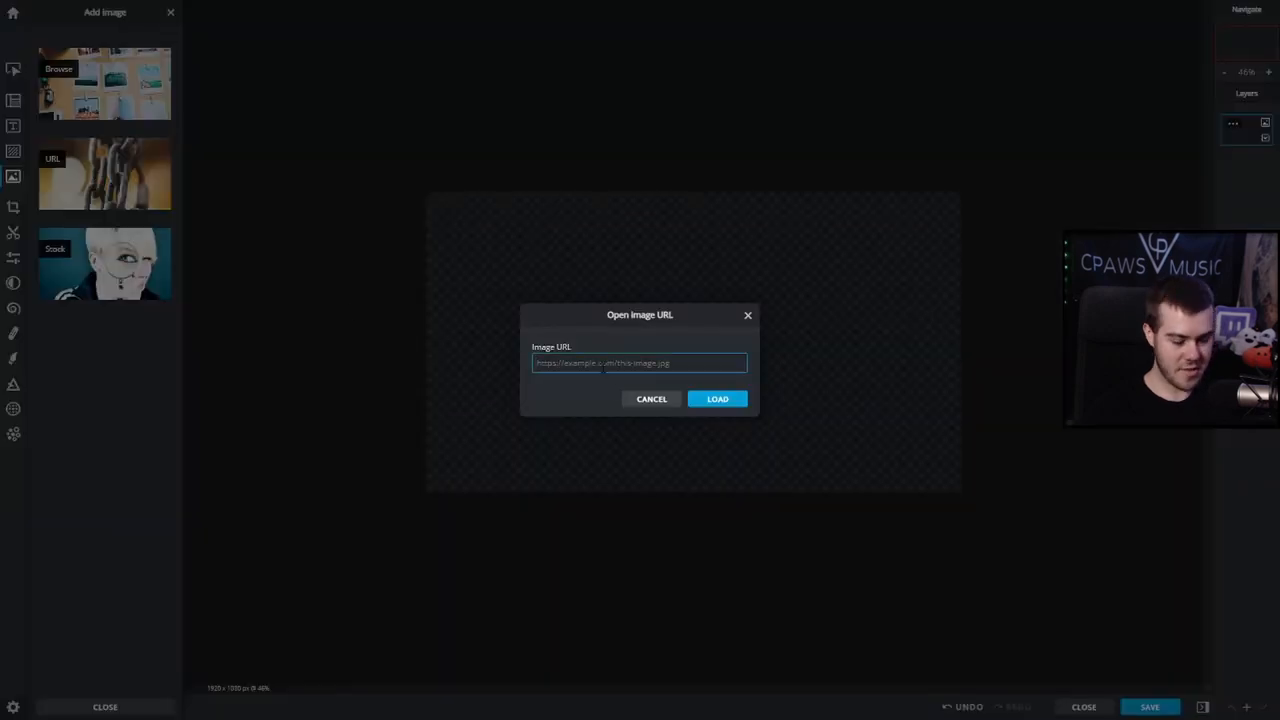
{"action": "type", "text": "/wp-content/uploads/2021/03/Dynasty-spa-image-1.jpg"}
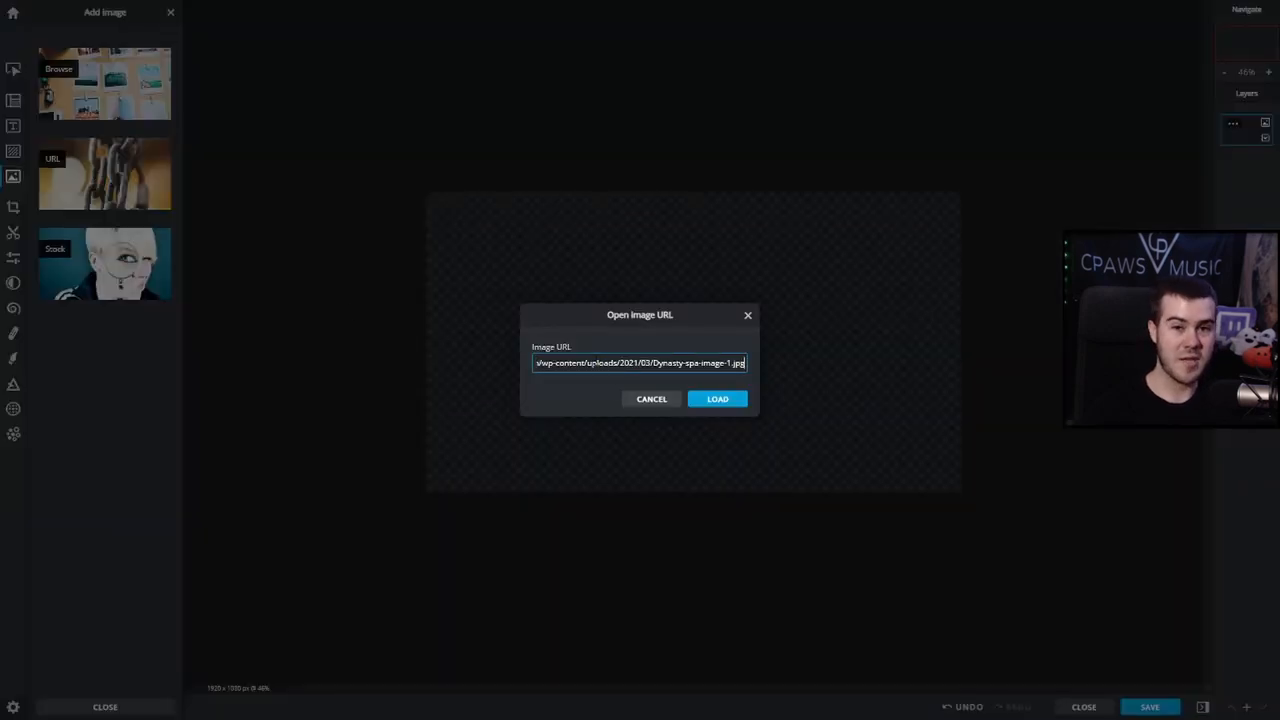
{"action": "mouse_move", "coordinate": [718, 400]}
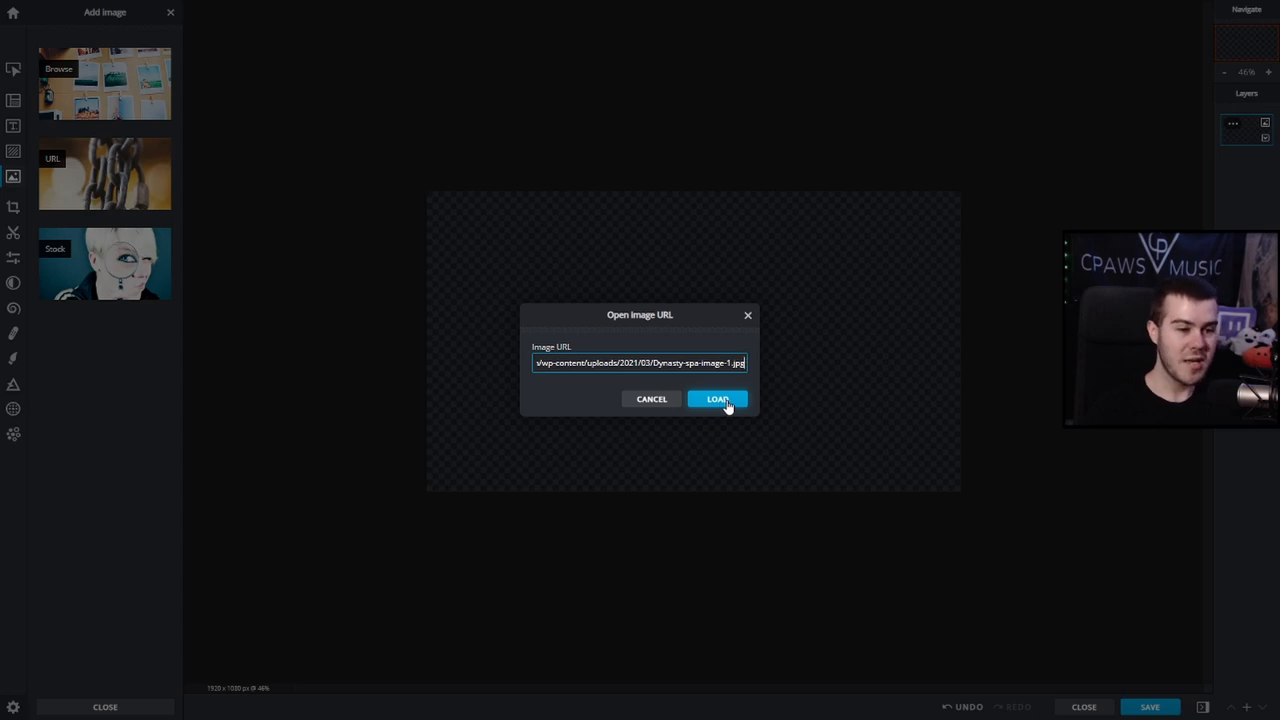
{"action": "left_click", "coordinate": [716, 400]}
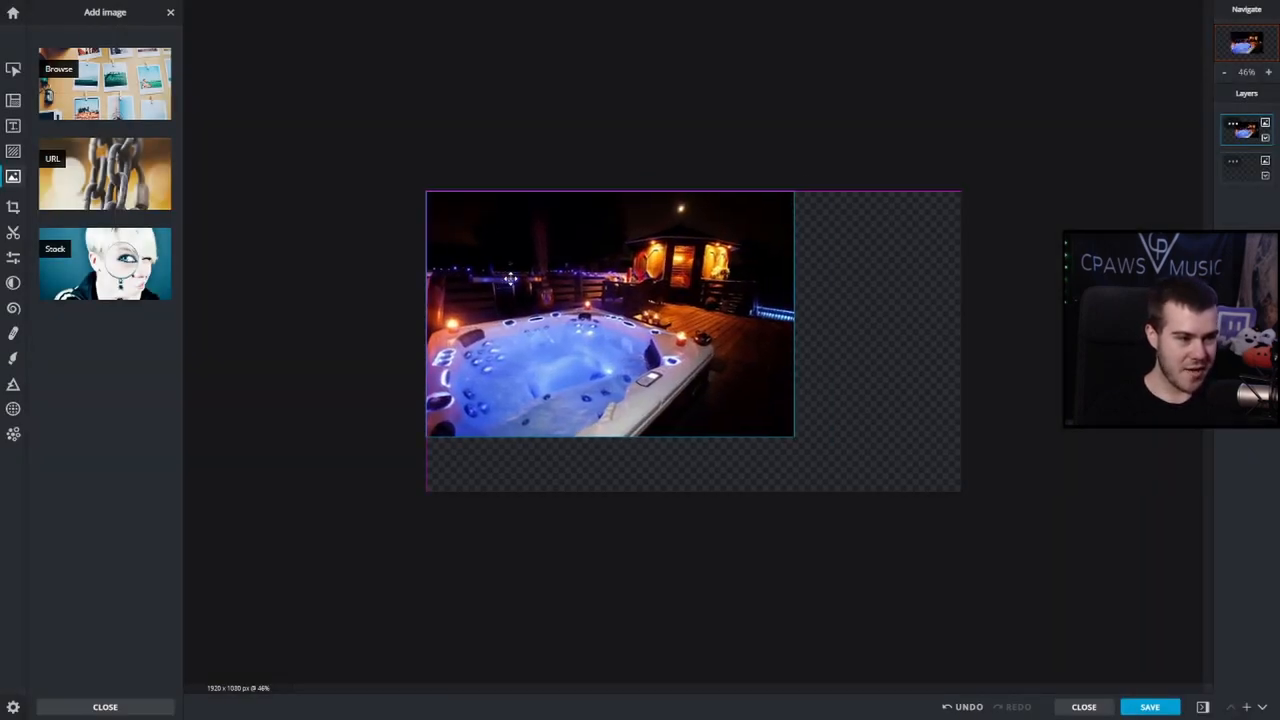
{"action": "left_click_drag", "start_coordinate": [796, 436], "coordinate": [960, 510]}
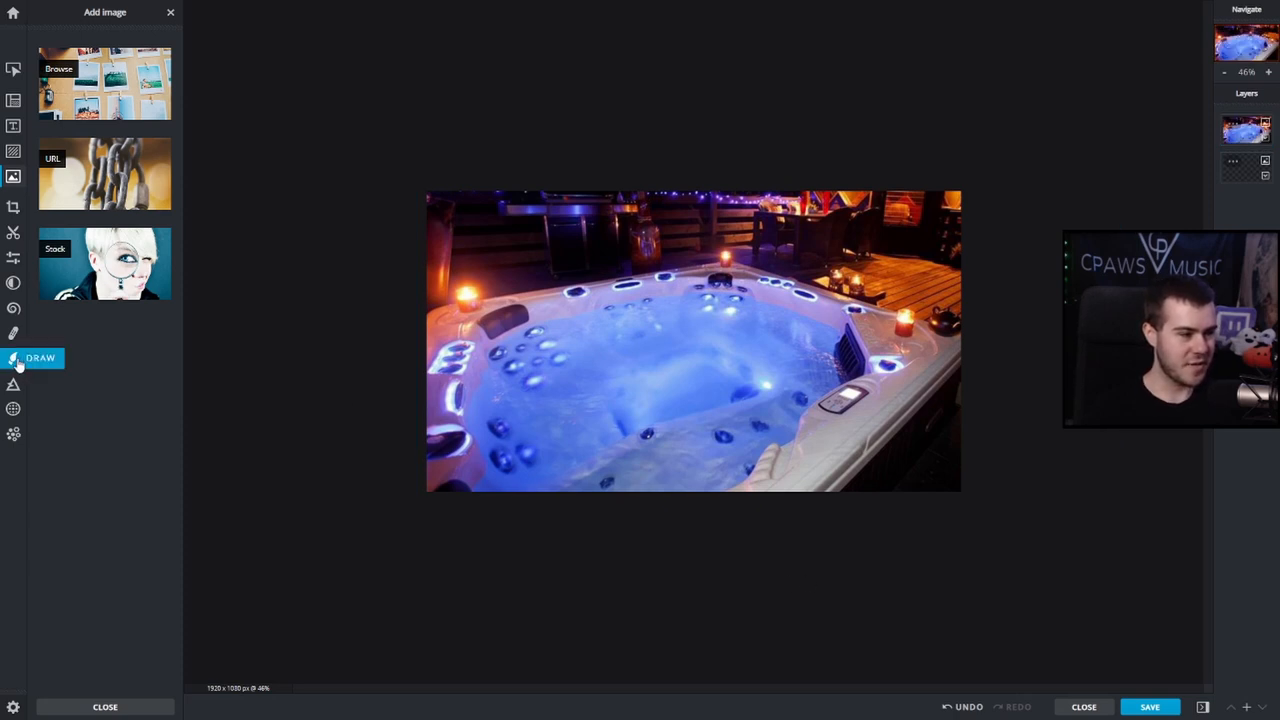
- Switch to the Eraser with a larger brush and erase a curved strip through the tub water
{"action": "left_click", "coordinate": [40, 358]}
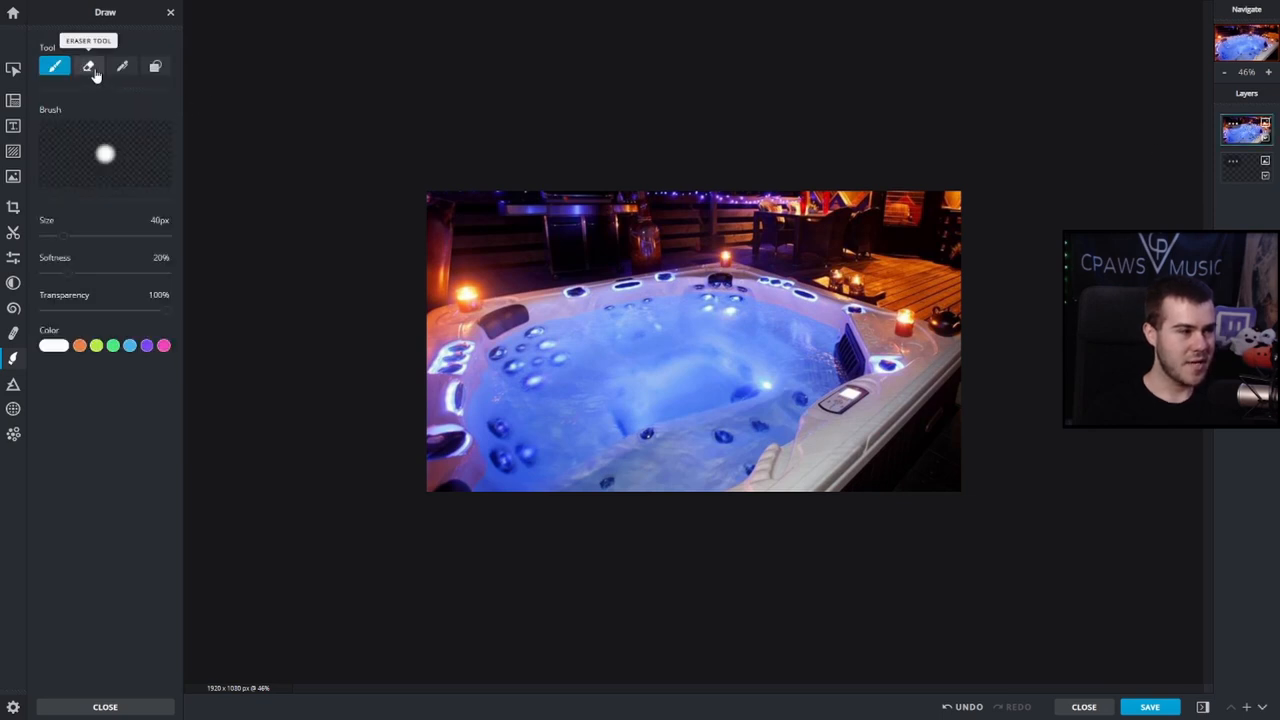
{"action": "left_click", "coordinate": [88, 66]}
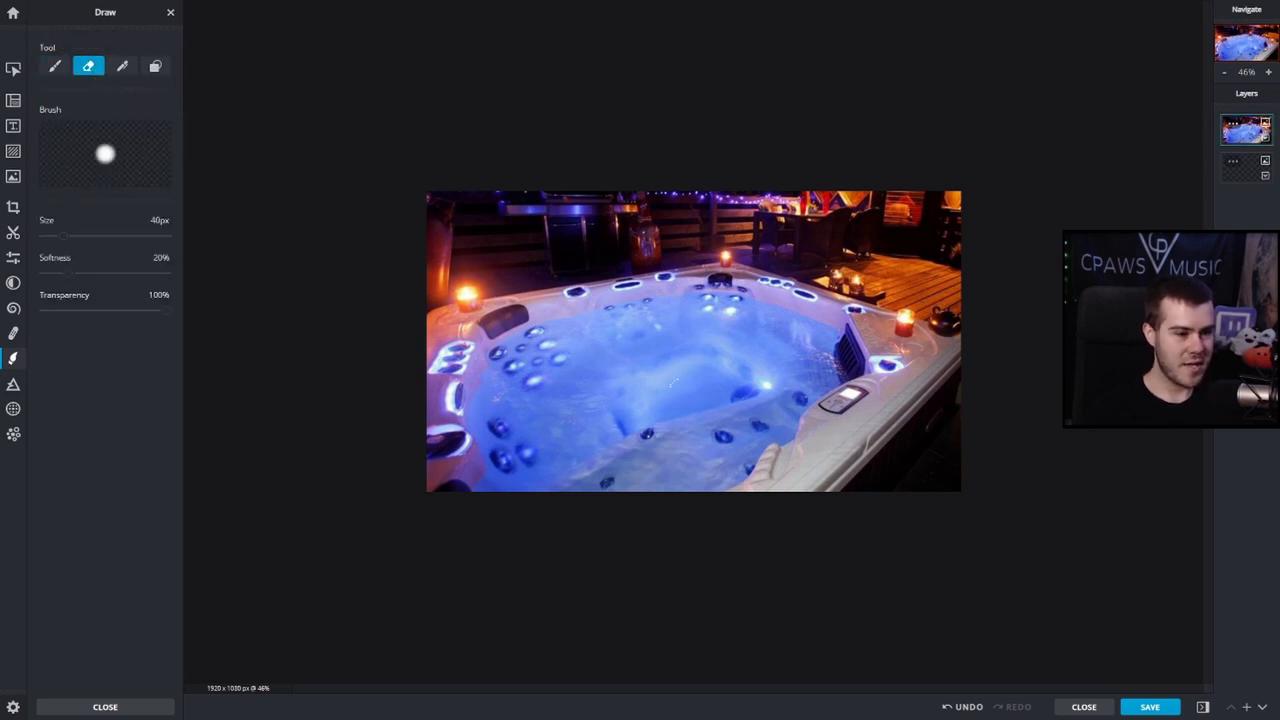
{"action": "left_click_drag", "start_coordinate": [64, 236], "coordinate": [84, 236]}
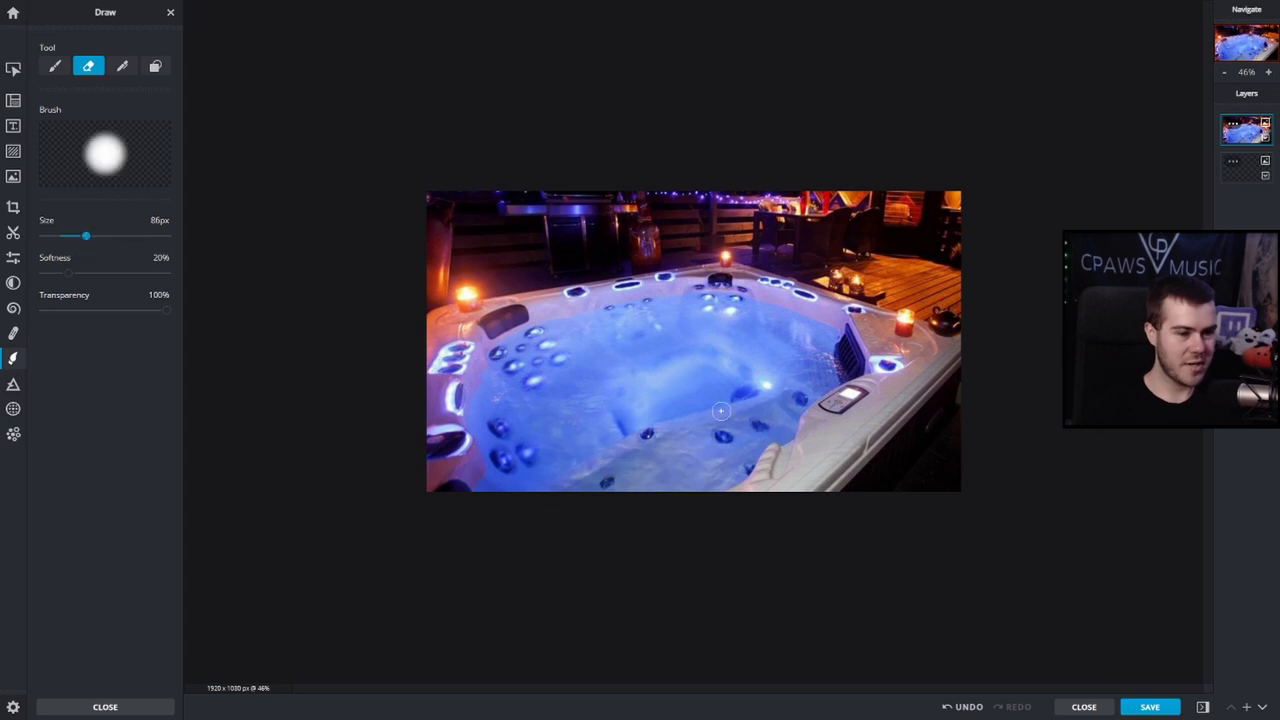
{"action": "mouse_move", "coordinate": [662, 490]}
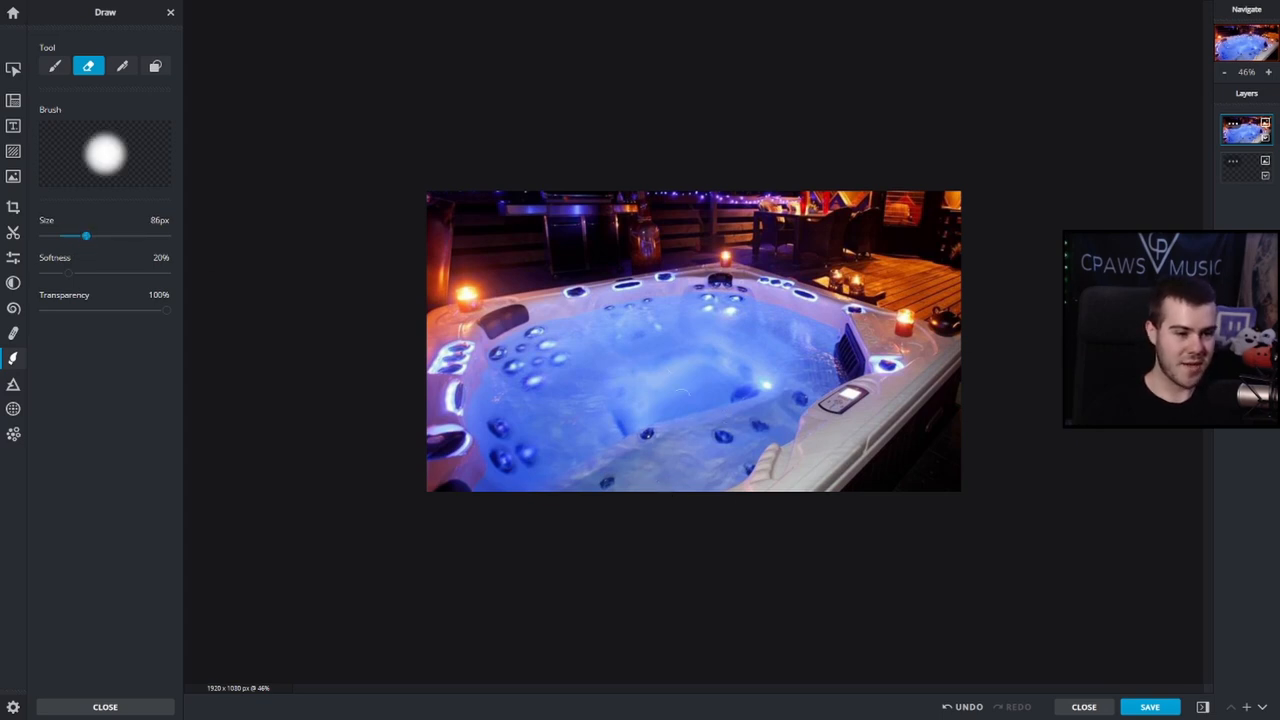
{"action": "left_click_drag", "start_coordinate": [618, 368], "coordinate": [604, 486]}
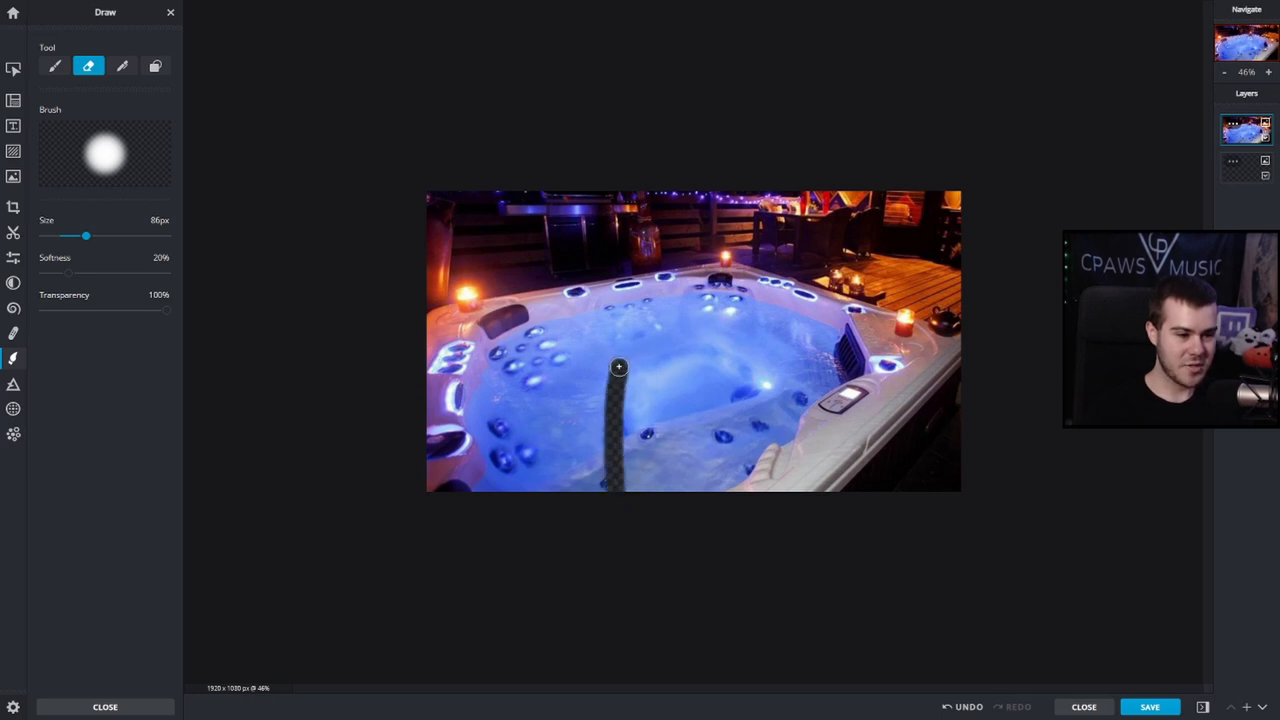
{"action": "left_click_drag", "start_coordinate": [620, 368], "coordinate": [770, 480]}
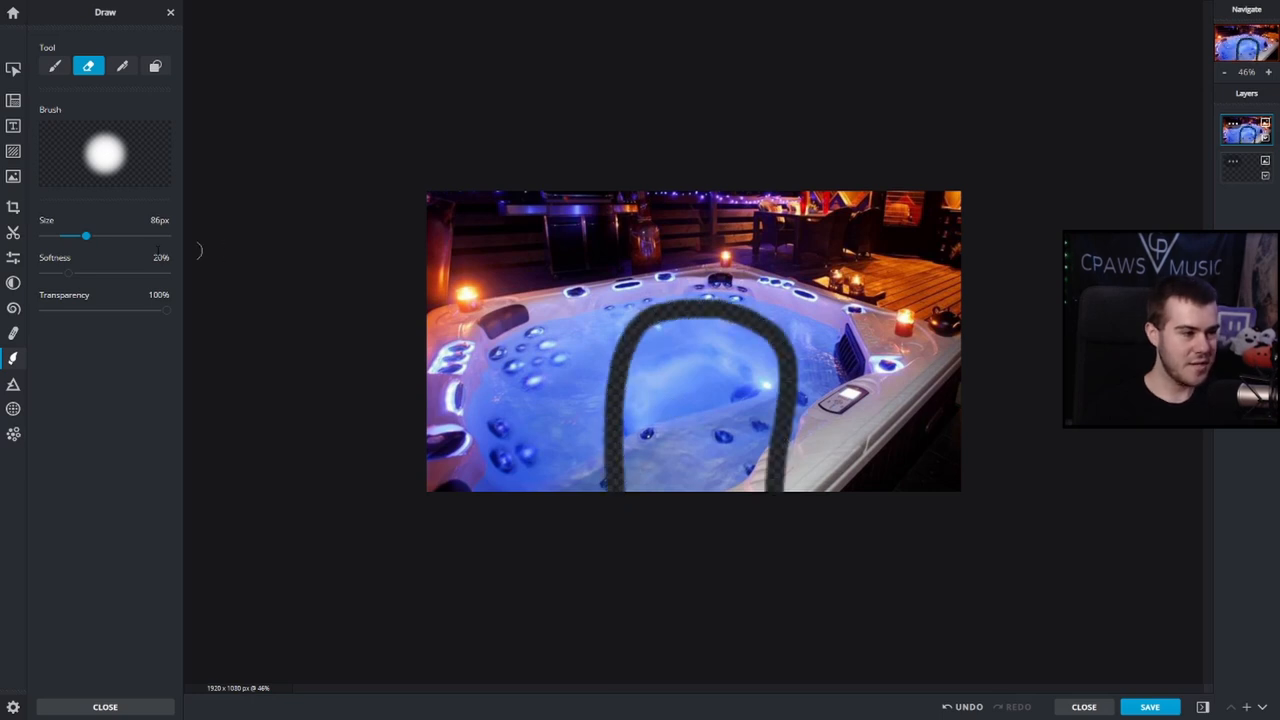
- Enlarge the eraser further and erase the tub's centre into a rounded transparent hole
{"action": "left_click_drag", "start_coordinate": [84, 236], "coordinate": [110, 236]}
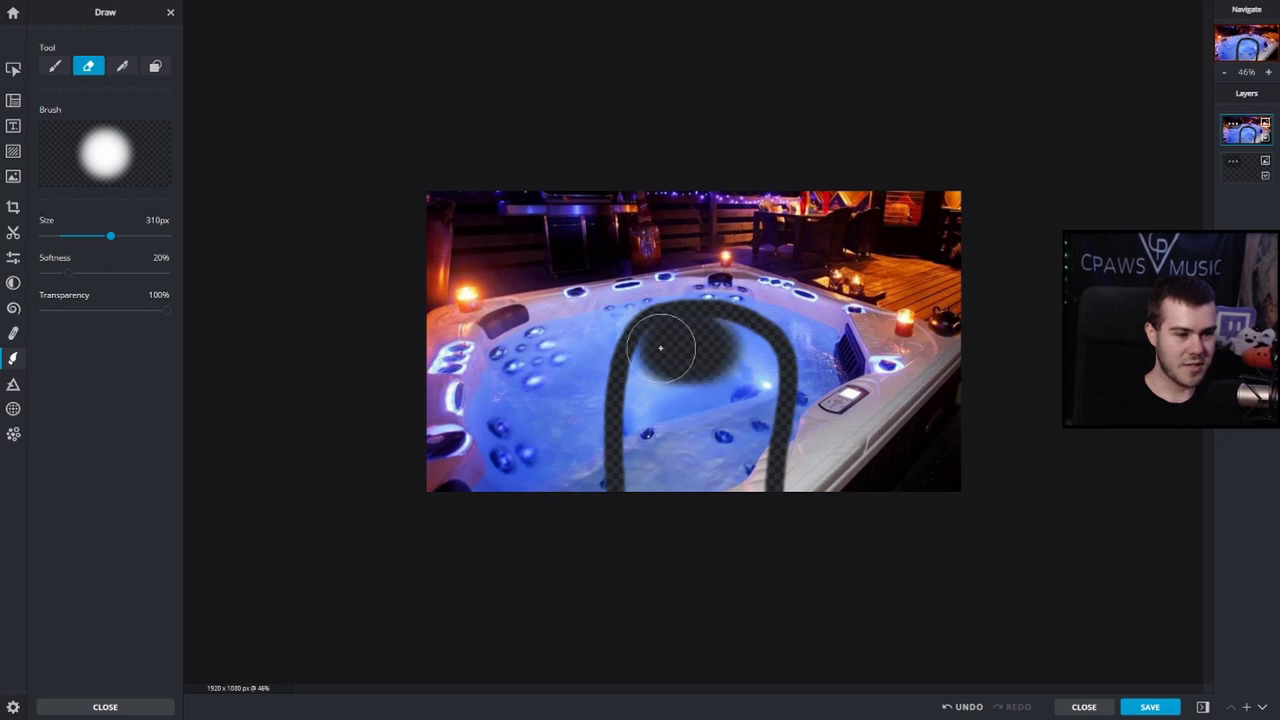
{"action": "left_click_drag", "start_coordinate": [660, 348], "coordinate": [744, 460]}
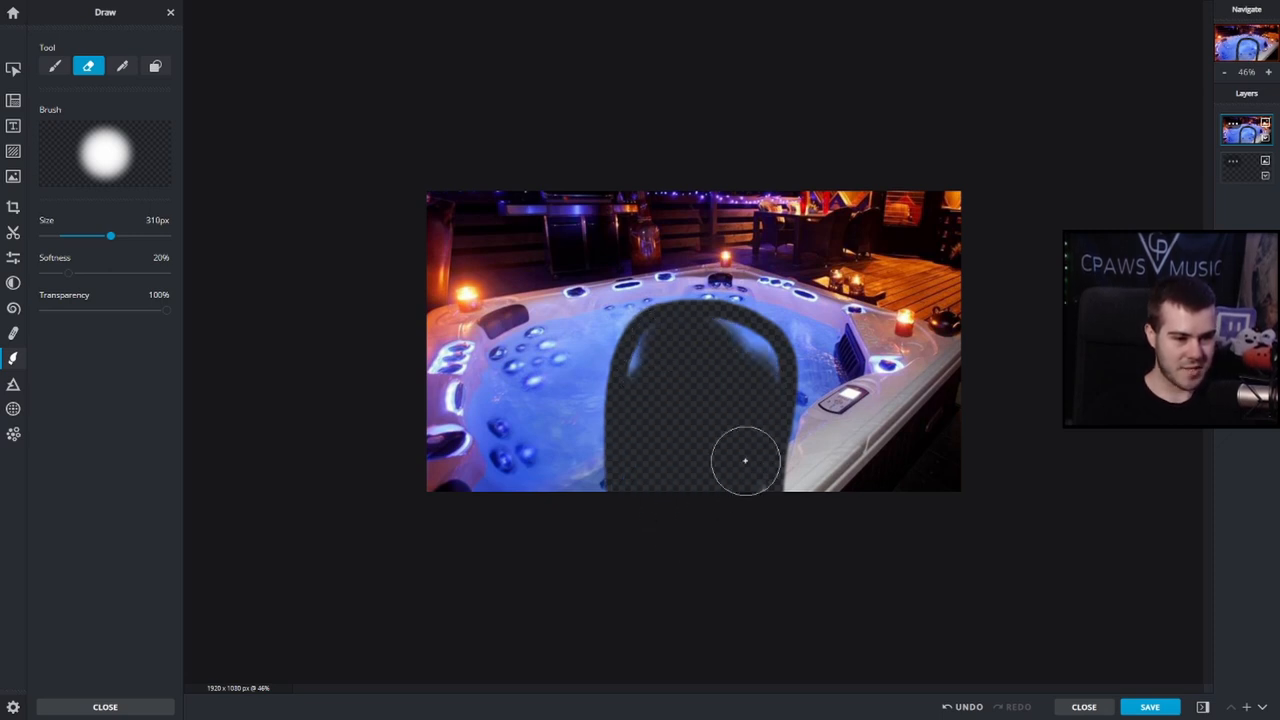
{"action": "left_click_drag", "start_coordinate": [744, 460], "coordinate": [600, 344]}
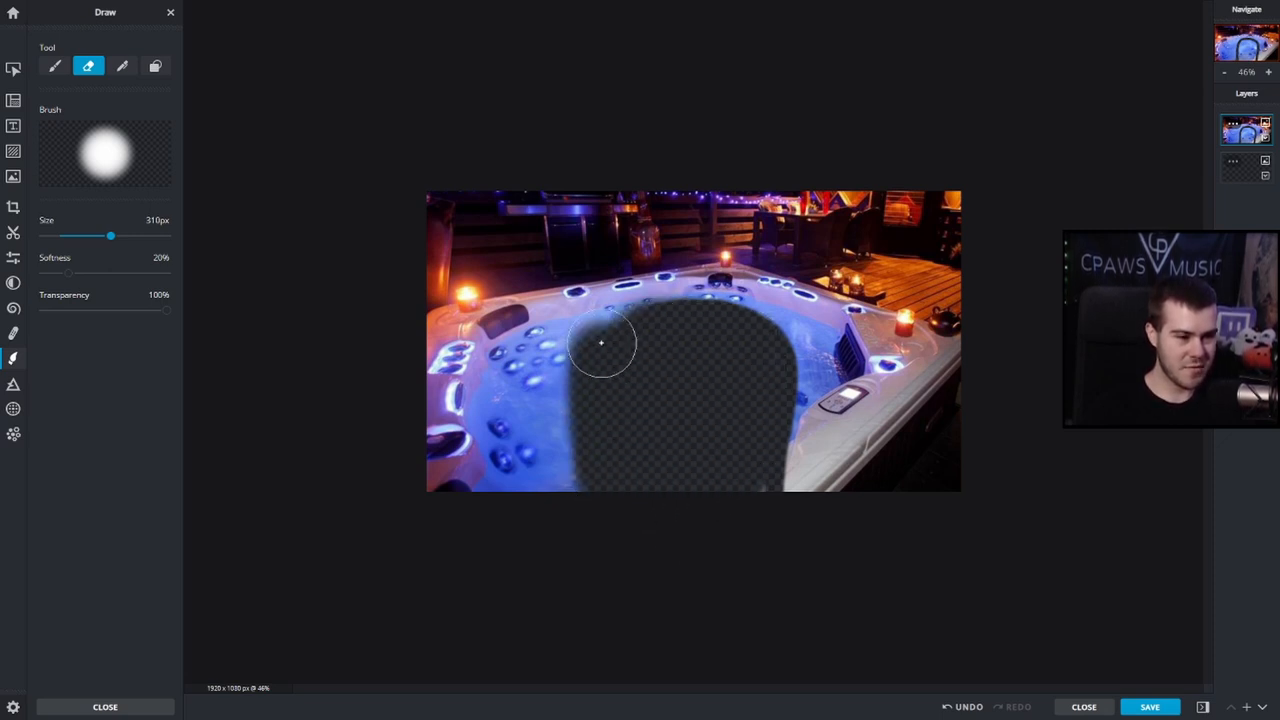
{"action": "left_click_drag", "start_coordinate": [600, 344], "coordinate": [756, 450]}
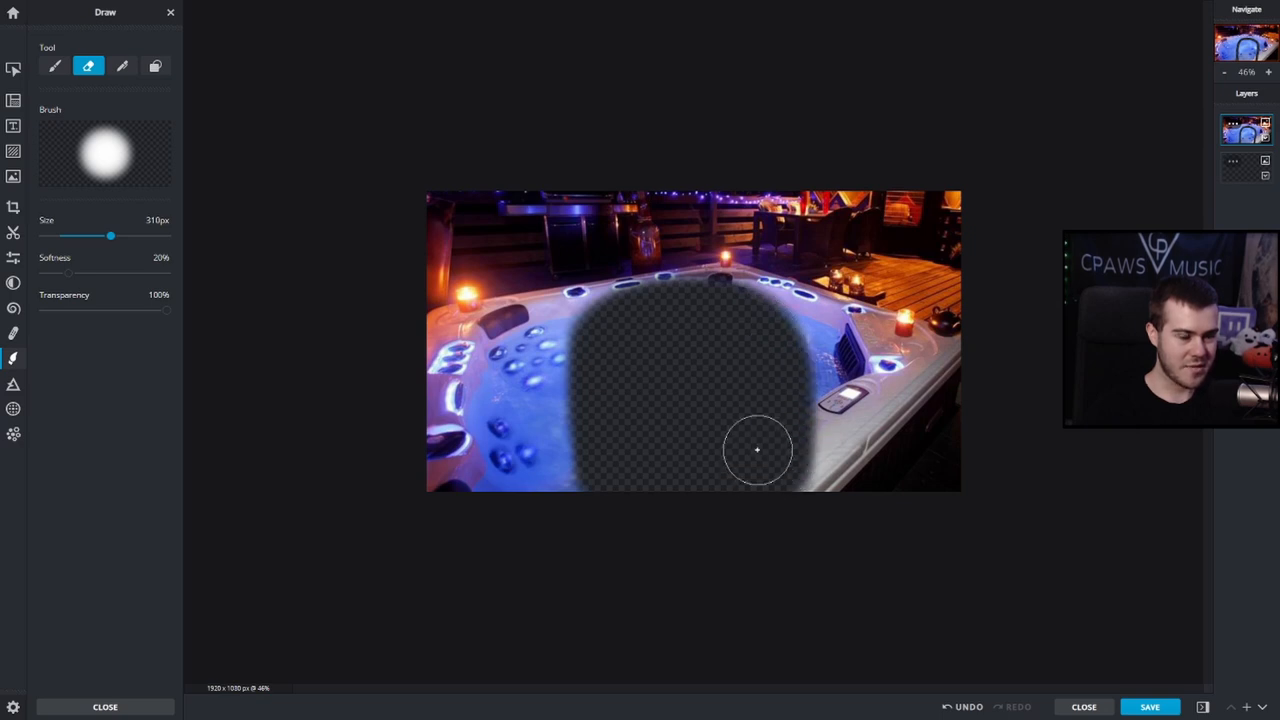
{"action": "mouse_move", "coordinate": [704, 400]}
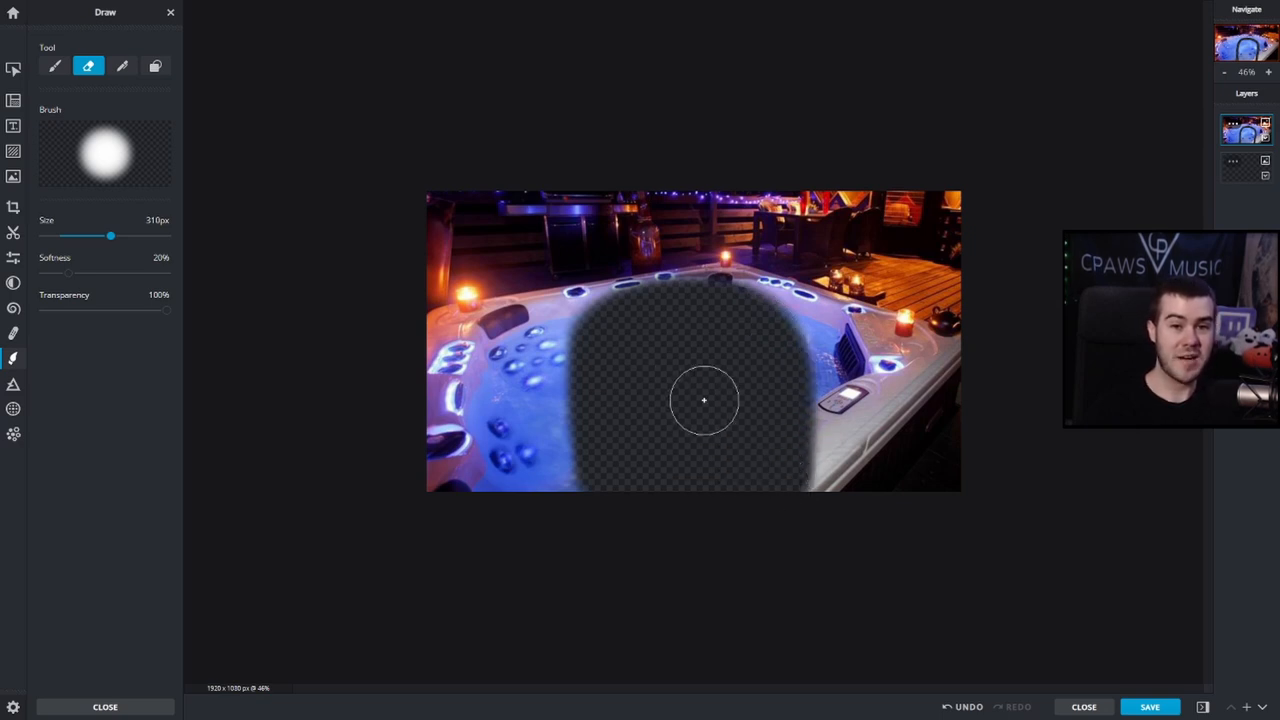
{"action": "mouse_move", "coordinate": [696, 406]}
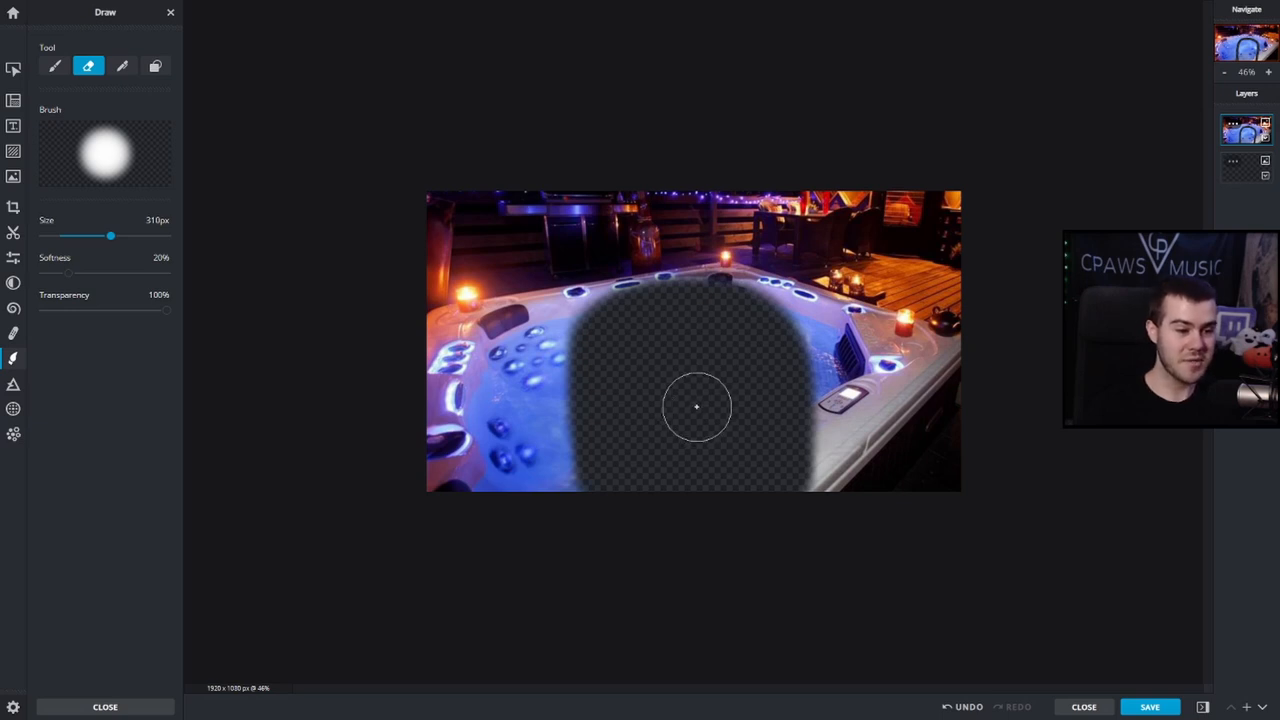
{"action": "mouse_move", "coordinate": [692, 448]}
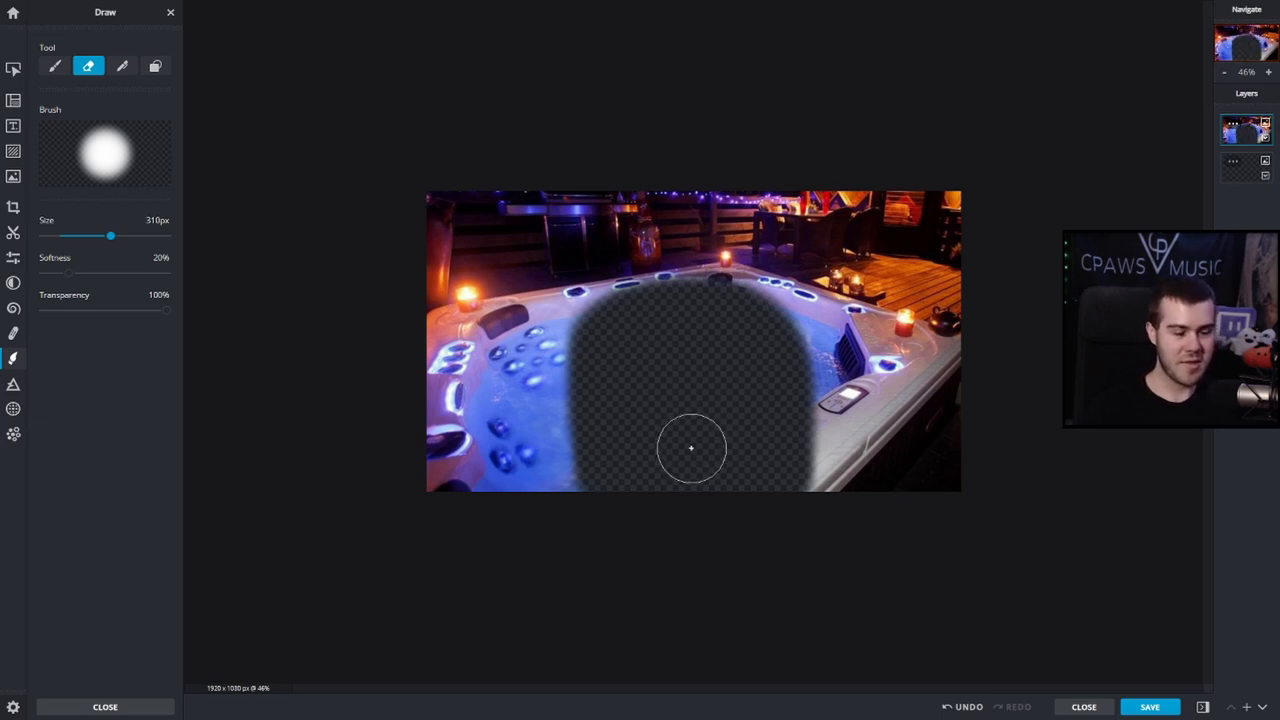
- Download the image as a PNG named HOT TUB TRANSPARENT
{"action": "left_click", "coordinate": [1148, 708]}
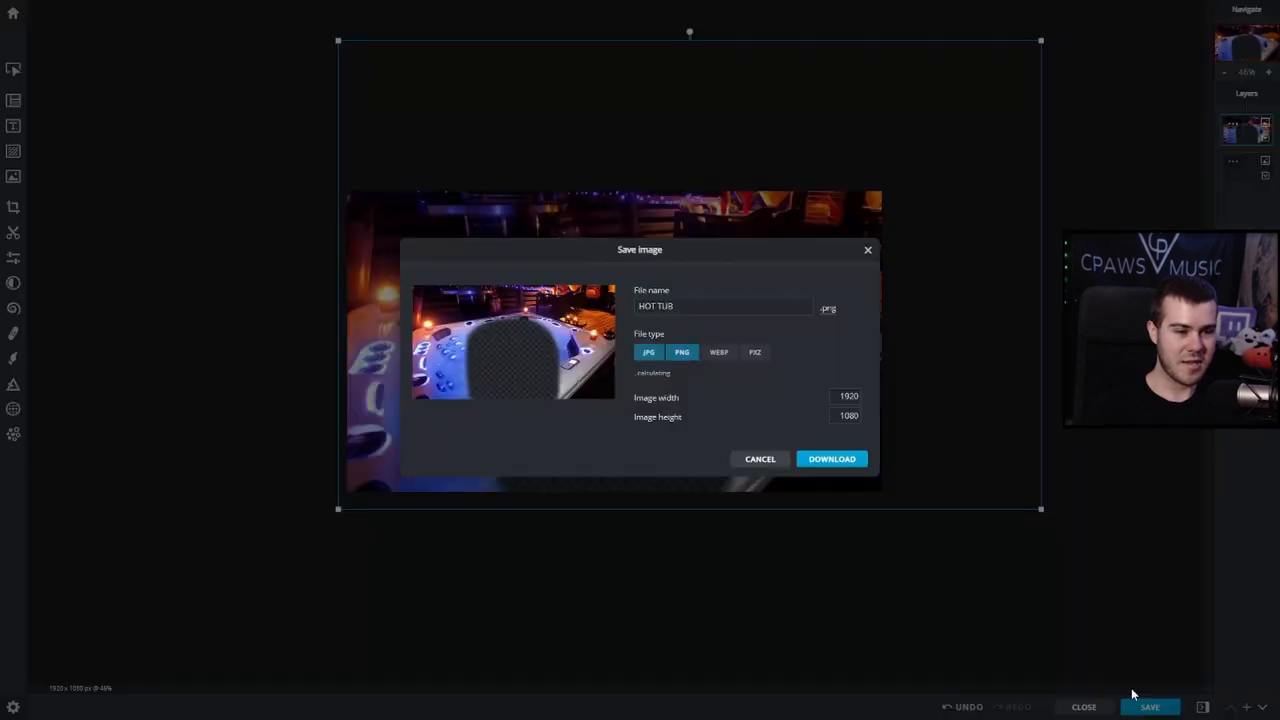
{"action": "type", "text": "TRAN"}
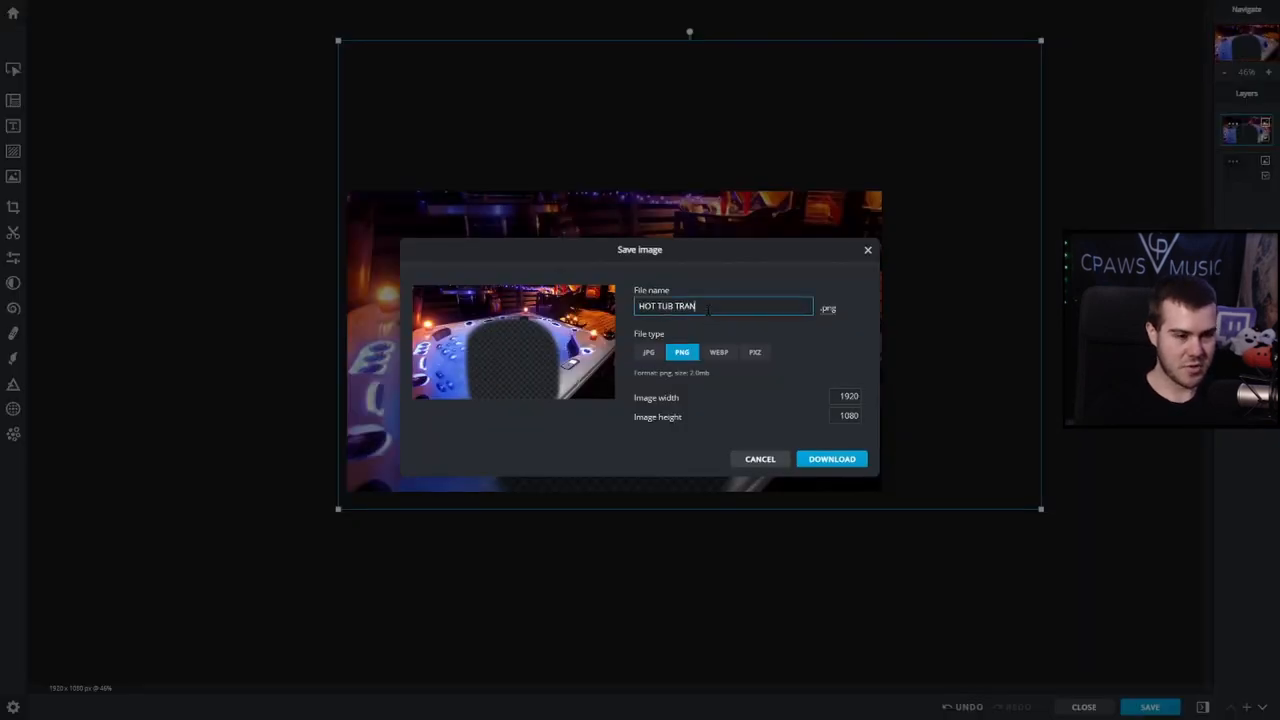
{"action": "type", "text": "SPARENT"}
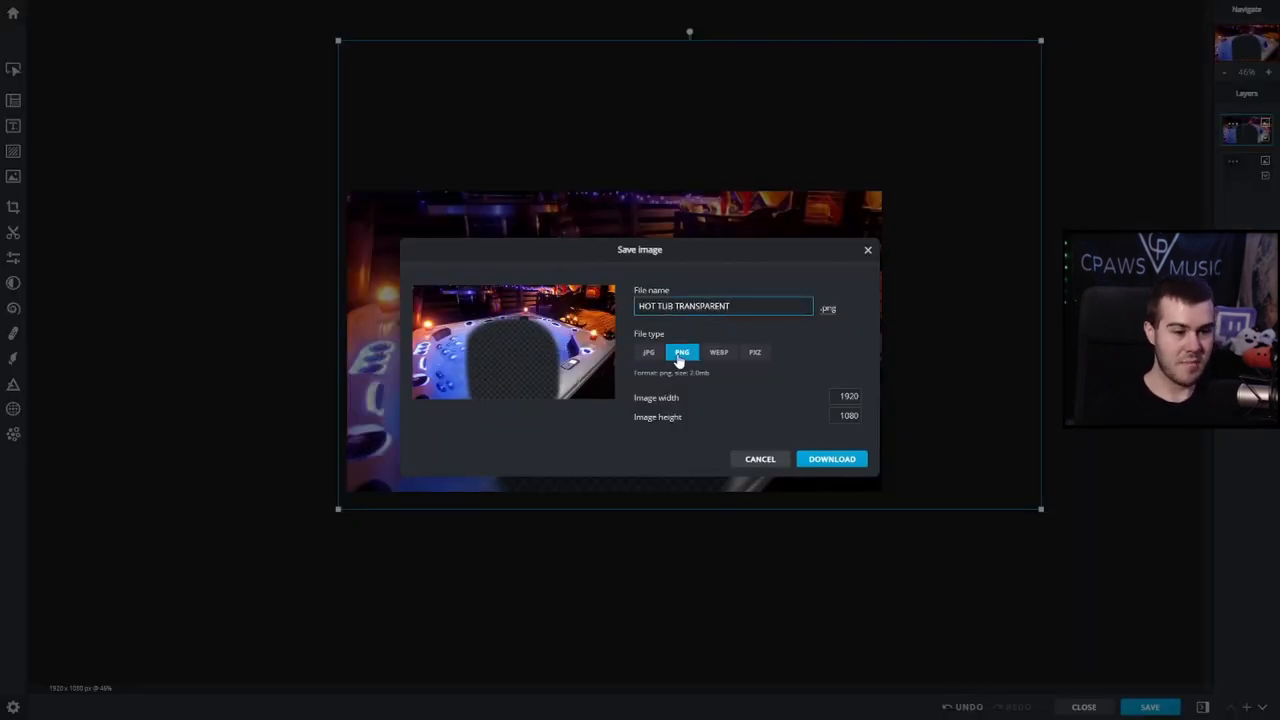
{"action": "mouse_move", "coordinate": [728, 388]}
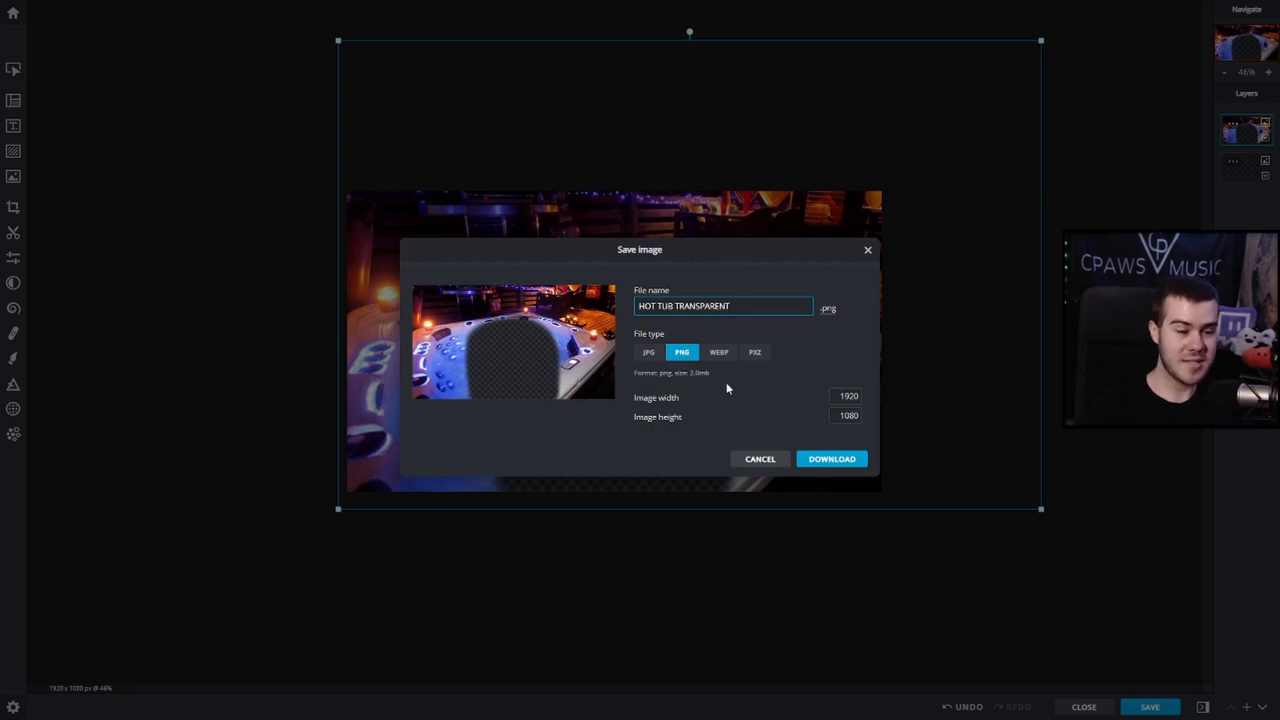
{"action": "left_click", "coordinate": [832, 458]}
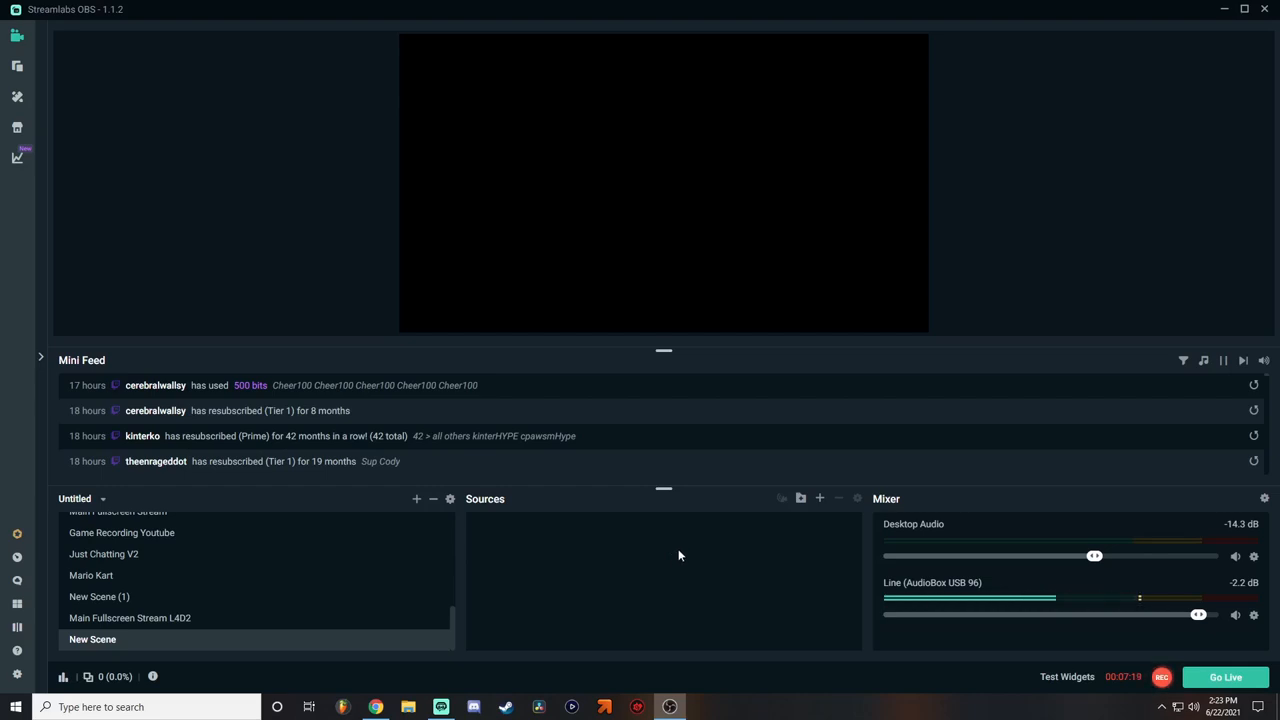
- Add a new Video Capture Device source to the scene
{"action": "left_click", "coordinate": [820, 498]}
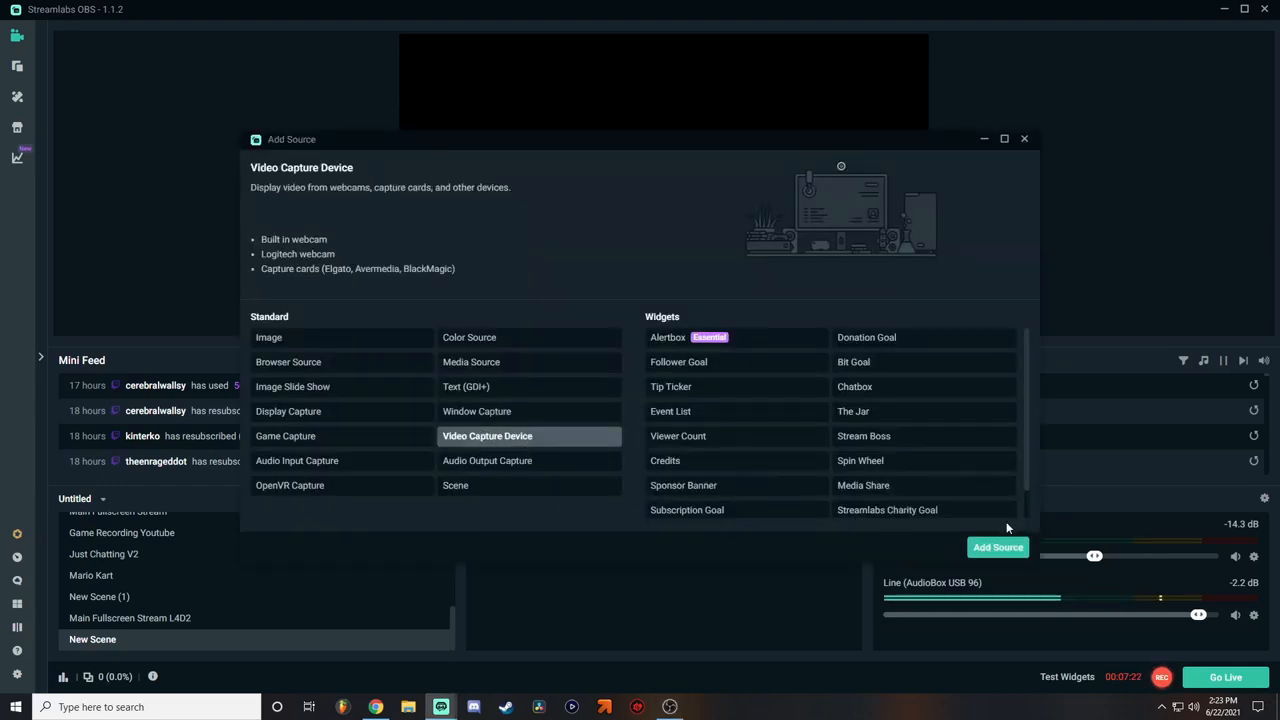
{"action": "left_click", "coordinate": [996, 548]}
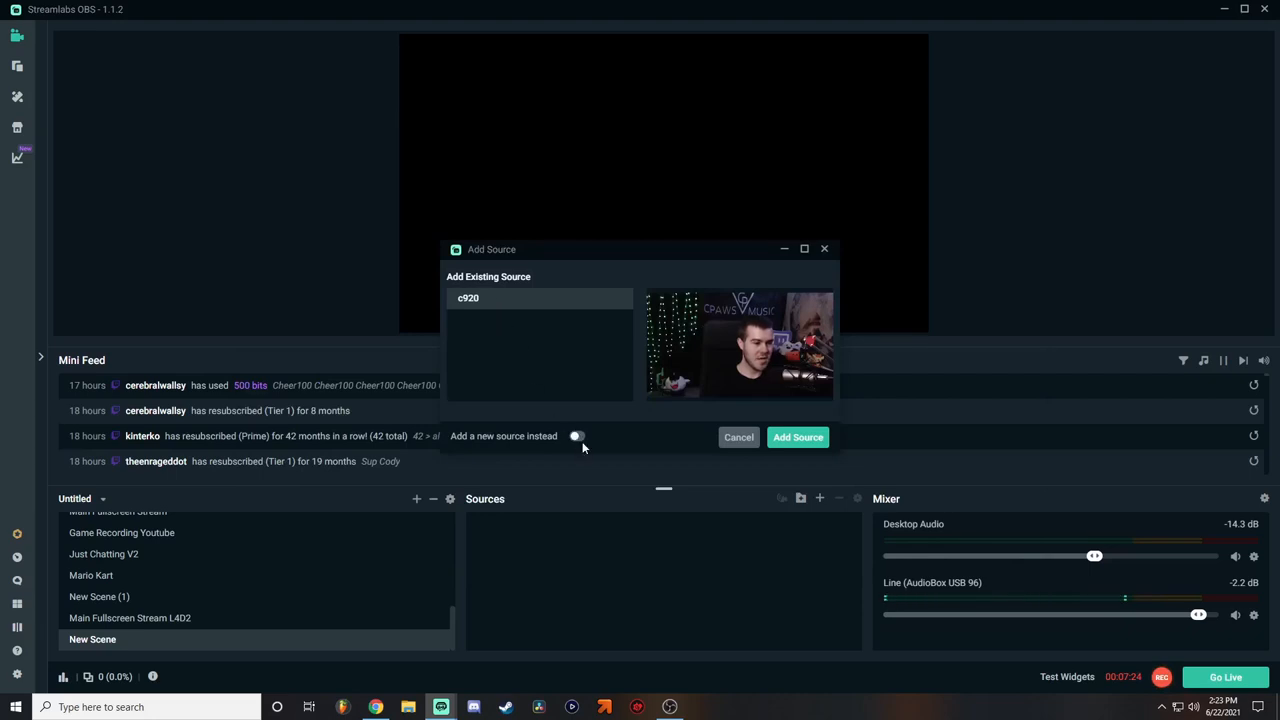
{"action": "left_click", "coordinate": [576, 436]}
{"action": "type", "text": "WEBCAM"}
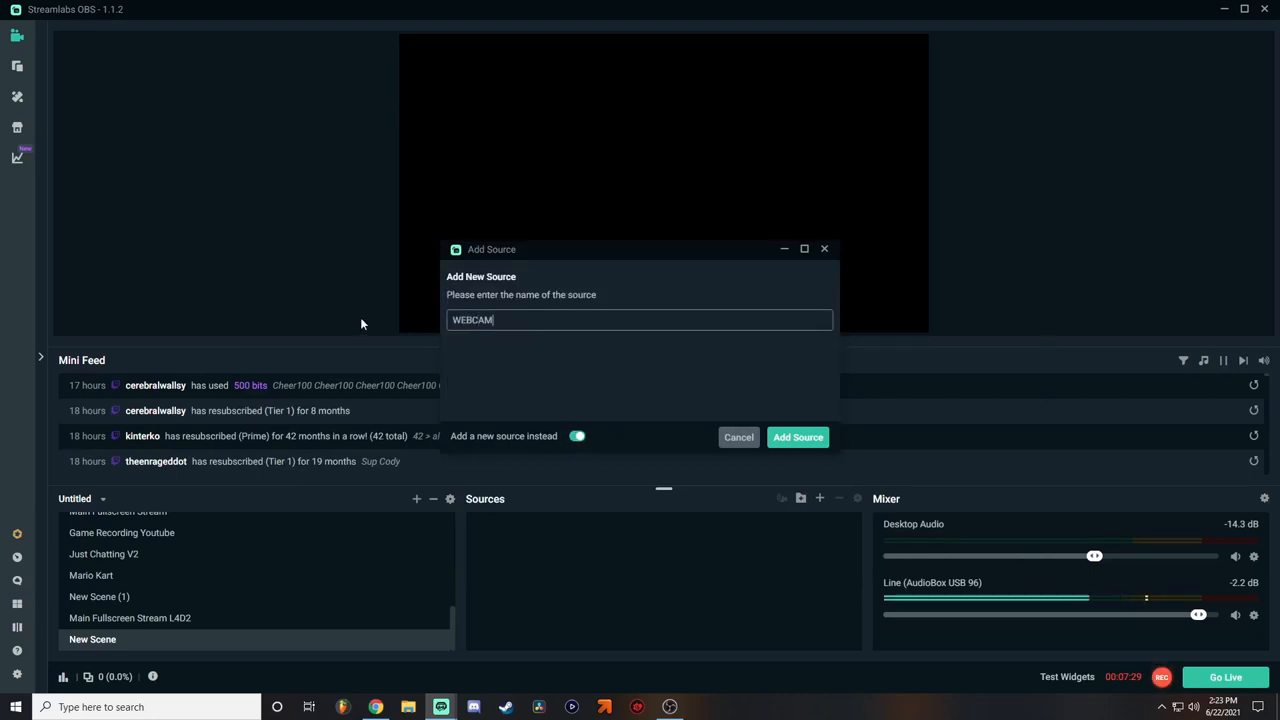
{"action": "left_click", "coordinate": [796, 436]}
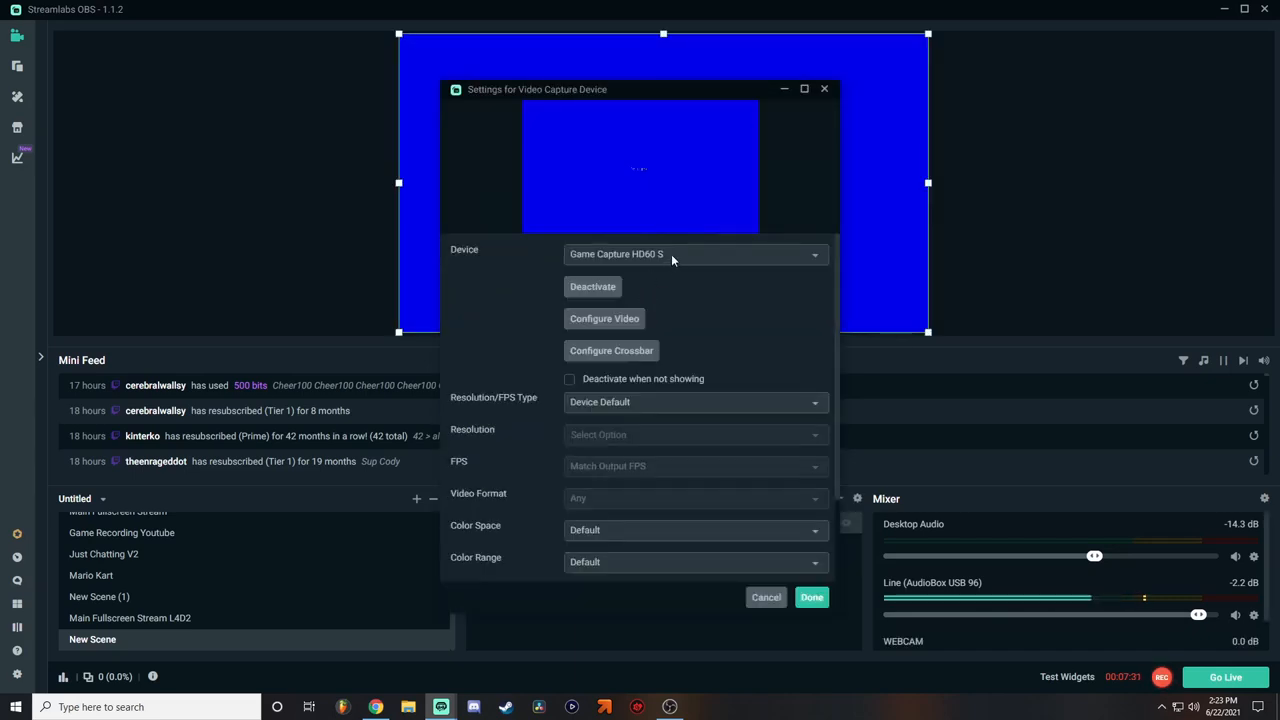
- Choose the HD Pro Webcam C920 as the capture device and confirm
{"action": "left_click", "coordinate": [696, 252]}
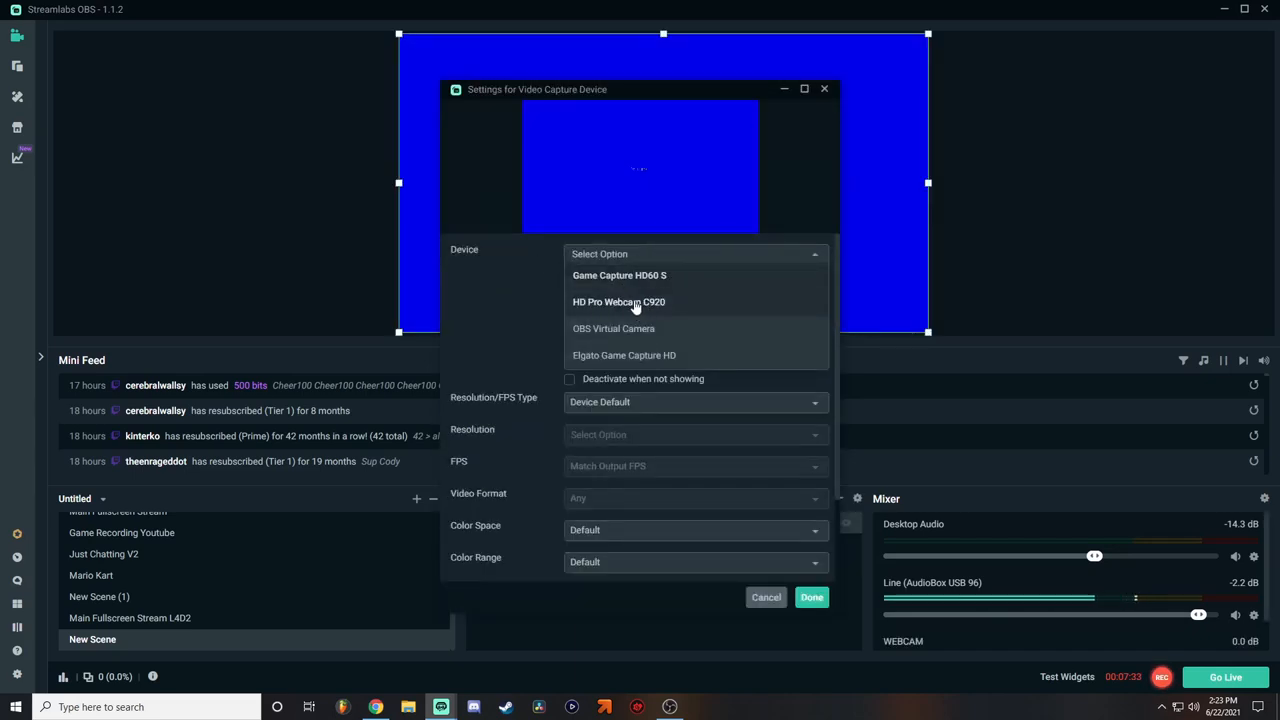
{"action": "left_click", "coordinate": [620, 300]}
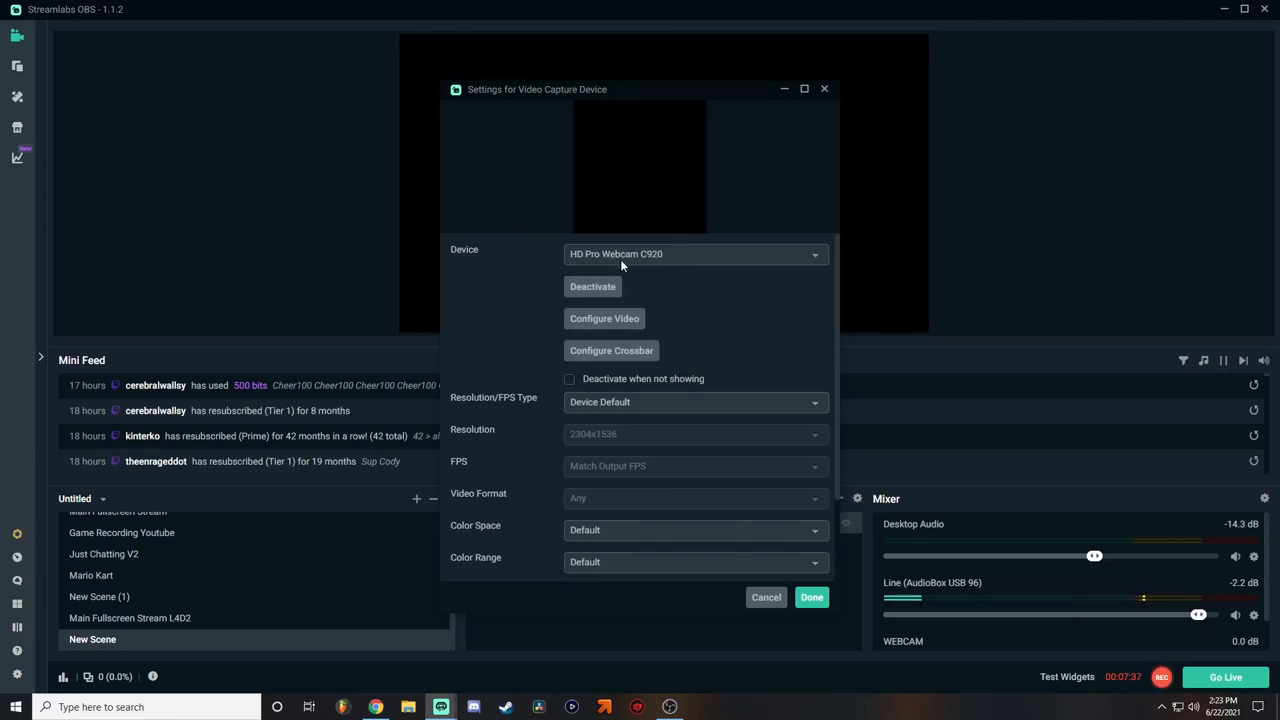
{"action": "mouse_move", "coordinate": [690, 264]}
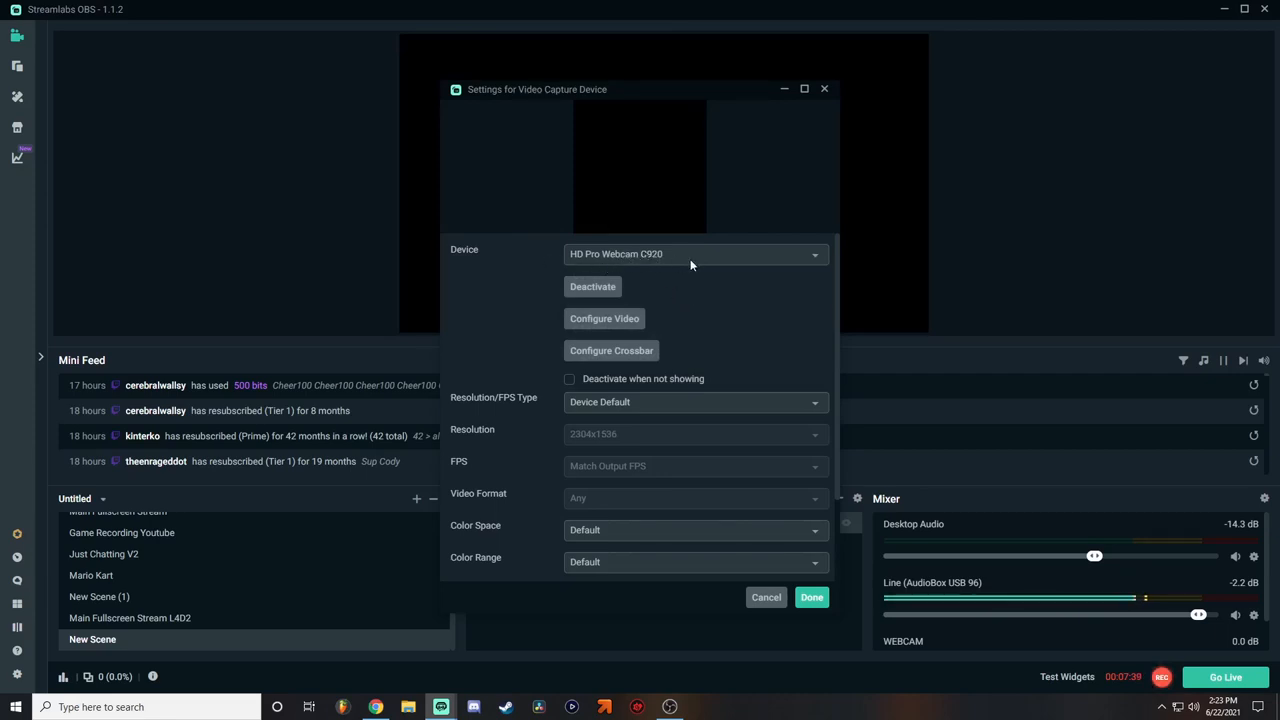
{"action": "mouse_move", "coordinate": [736, 564]}
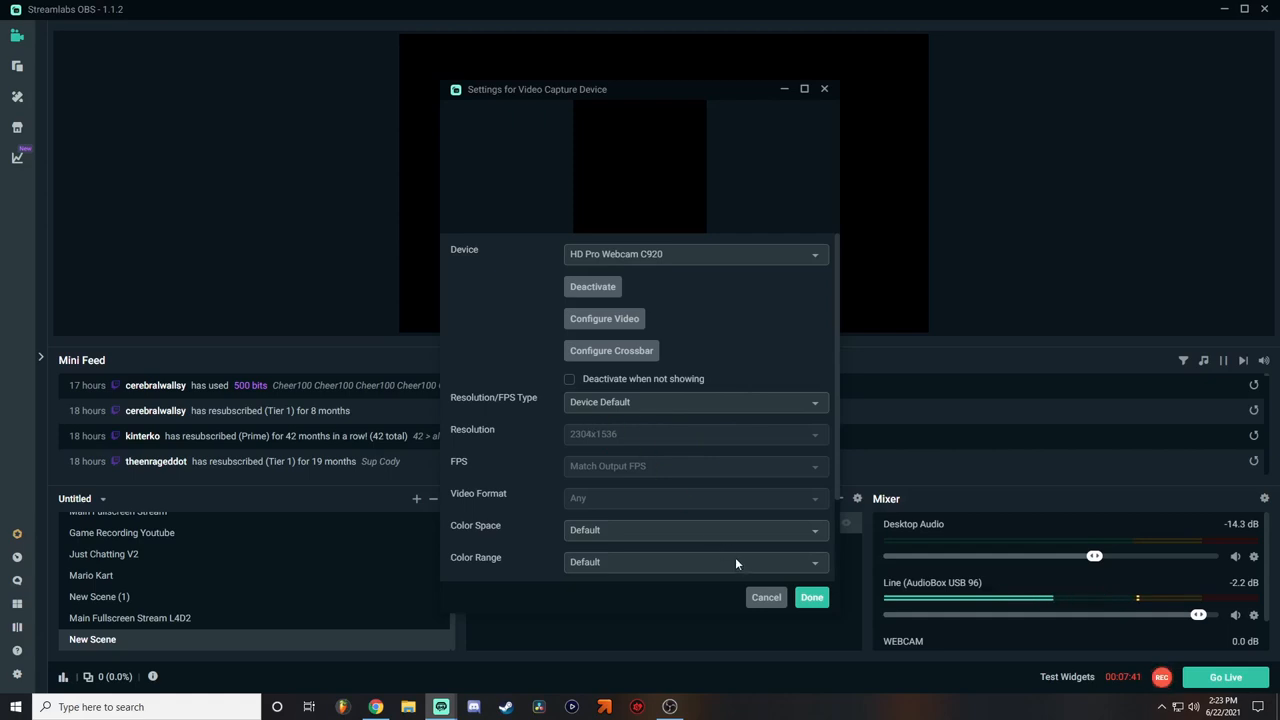
{"action": "left_click", "coordinate": [812, 596]}
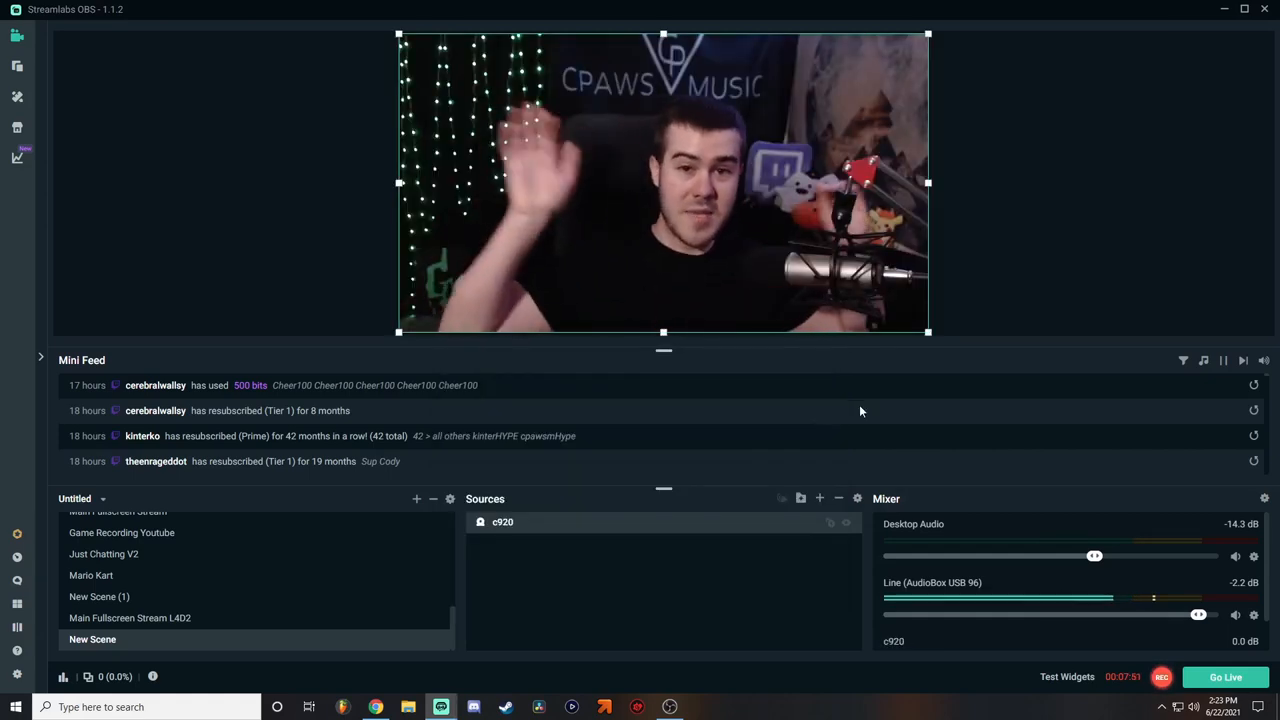
{"action": "mouse_move", "coordinate": [576, 408]}
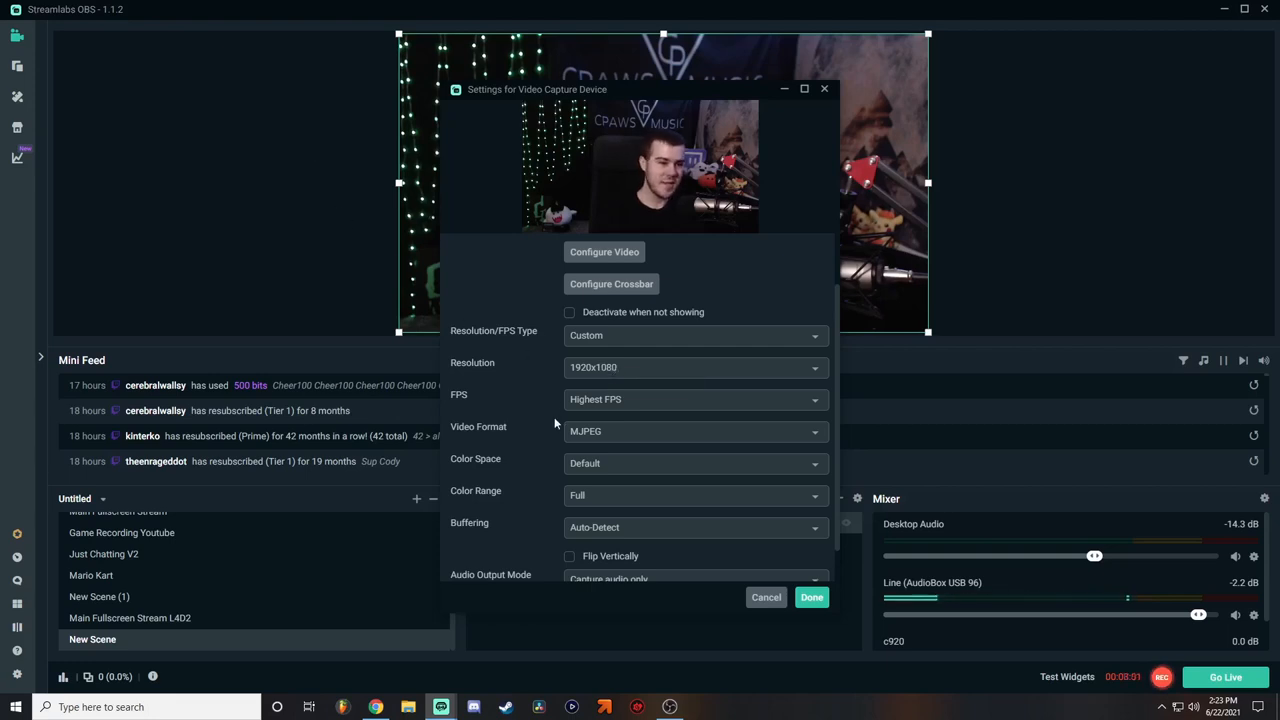
- Apply the custom 1920×1080, highest FPS, MJPEG settings to the C920 source
{"action": "left_click", "coordinate": [812, 596]}
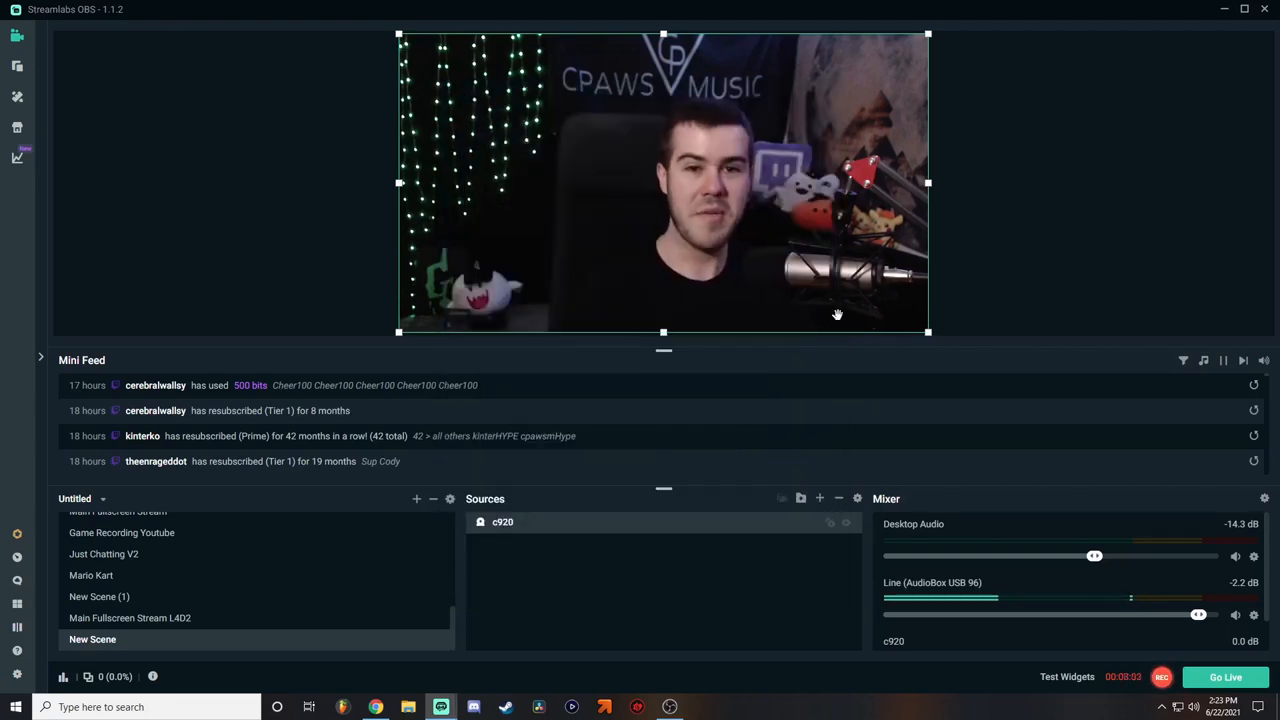
{"action": "mouse_move", "coordinate": [820, 498]}
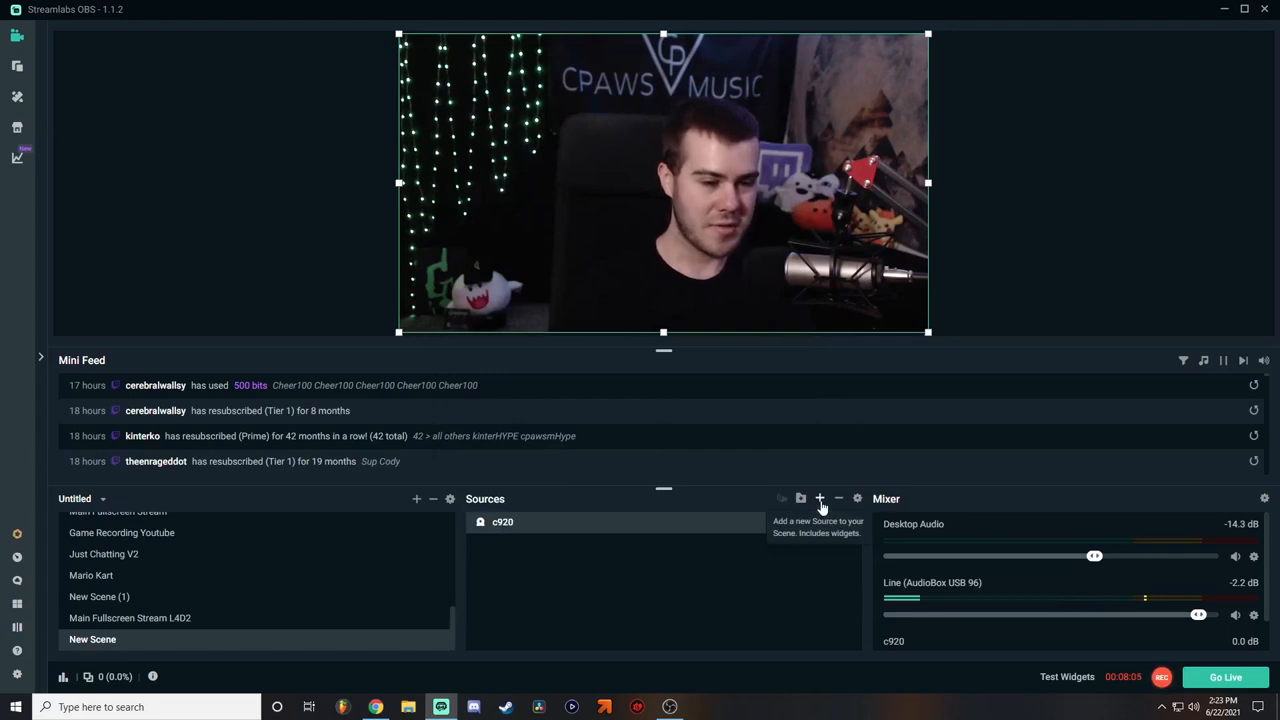
- Add an Image source named HOT TUB using the HOT TUB TRANSPARENT PNG
{"action": "left_click", "coordinate": [820, 498]}
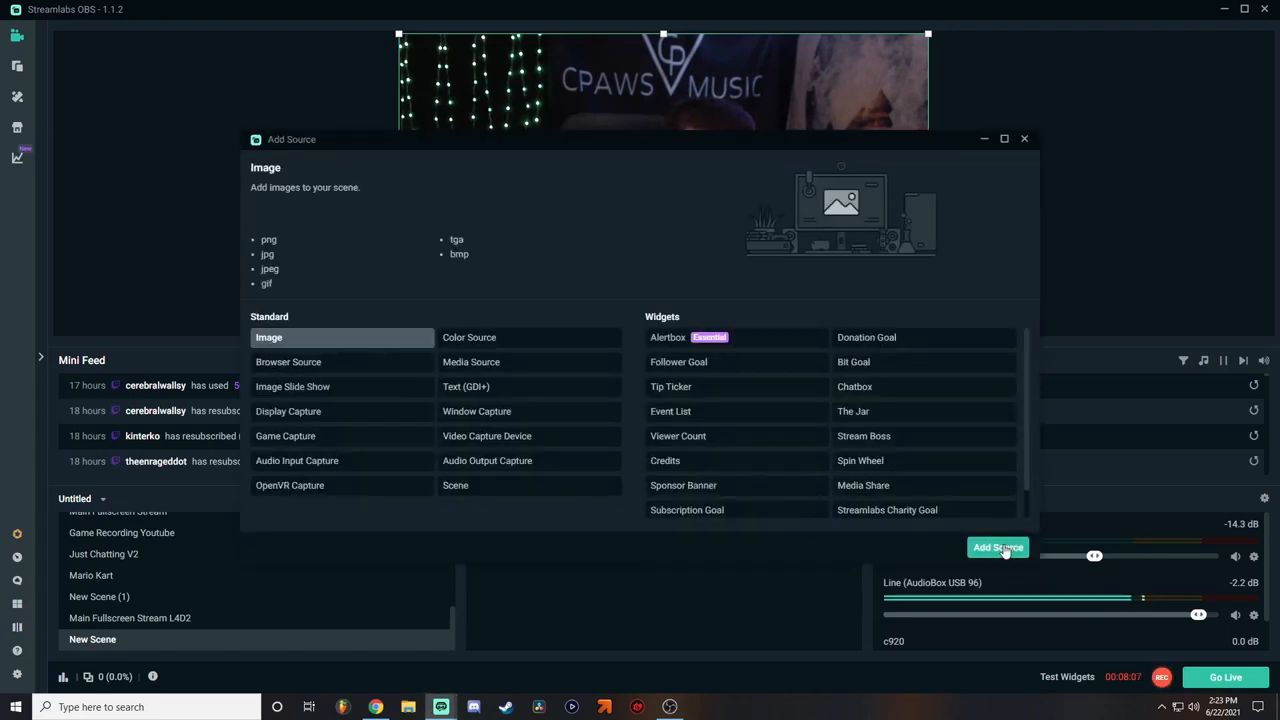
{"action": "left_click", "coordinate": [996, 548]}
{"action": "type", "text": "HOT TUB"}
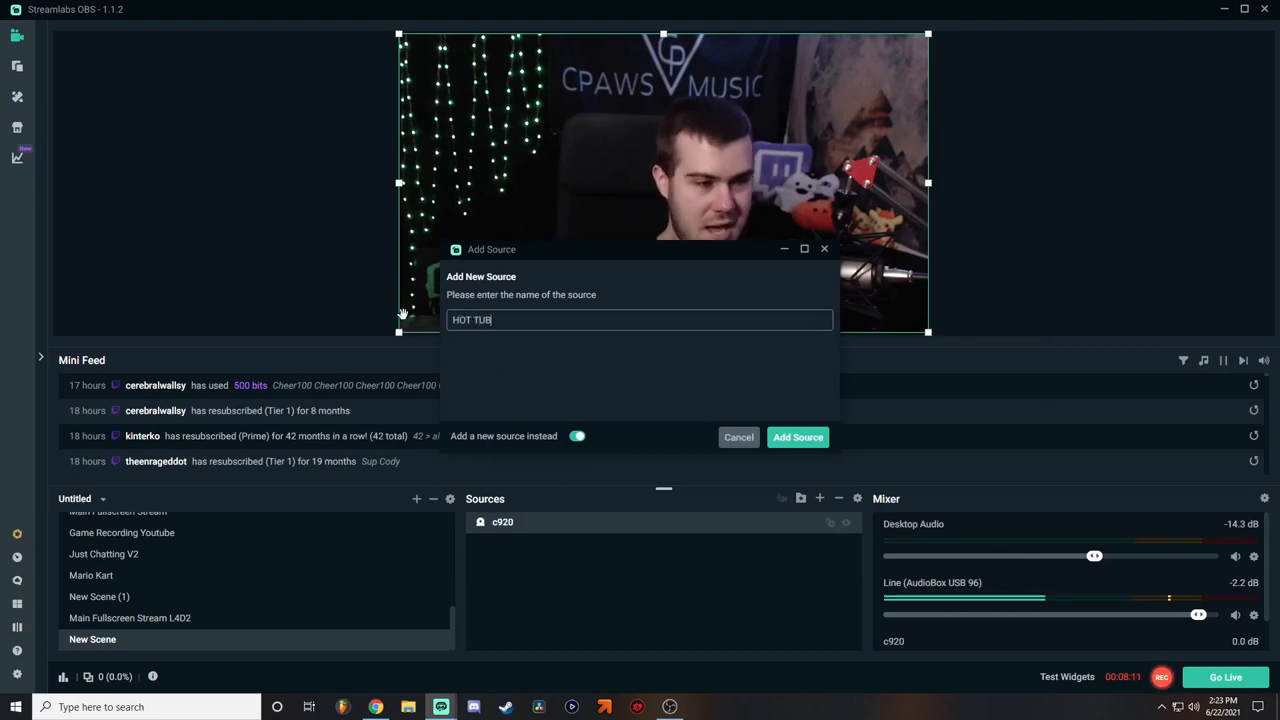
{"action": "left_click", "coordinate": [796, 436]}
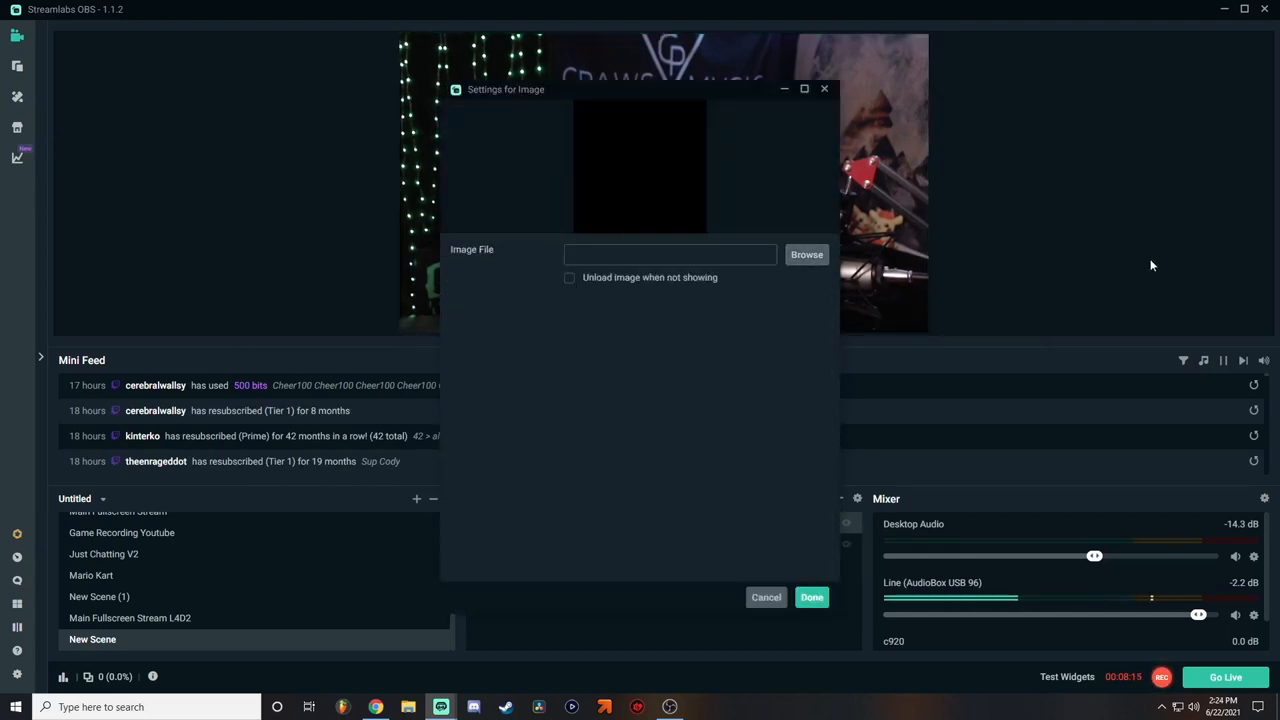
{"action": "left_click", "coordinate": [806, 254]}
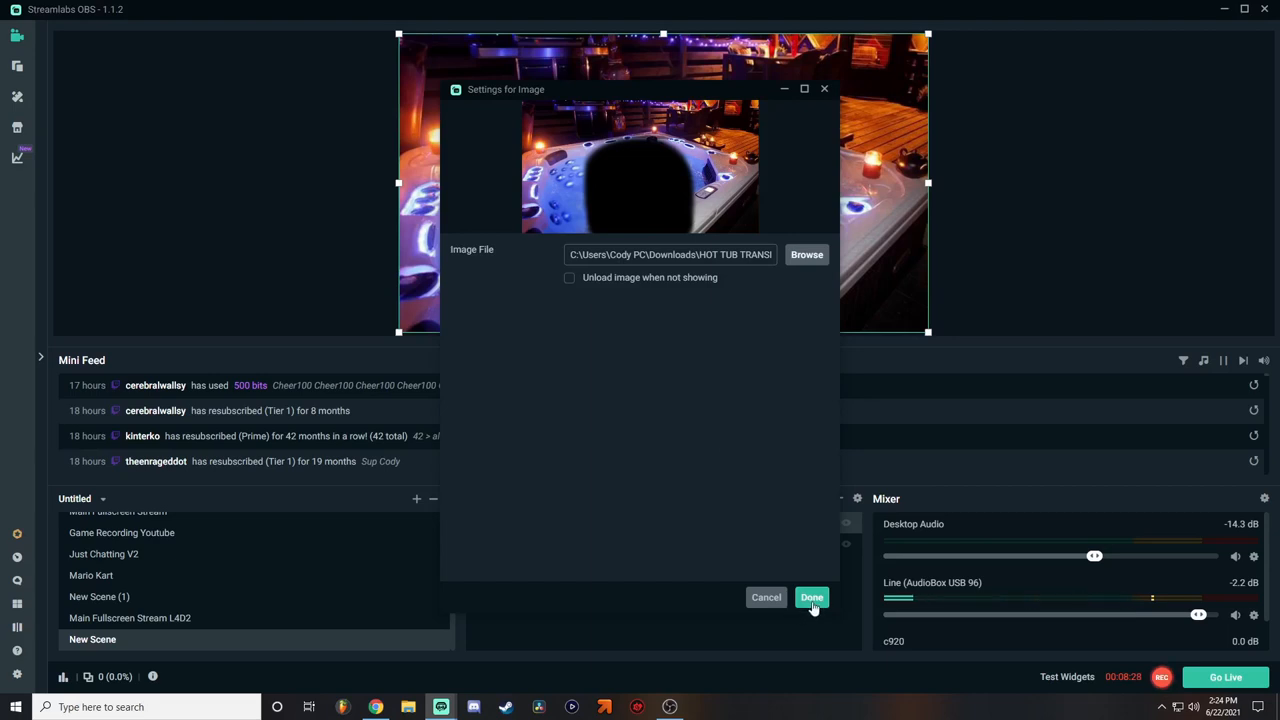
{"action": "left_click", "coordinate": [812, 596]}
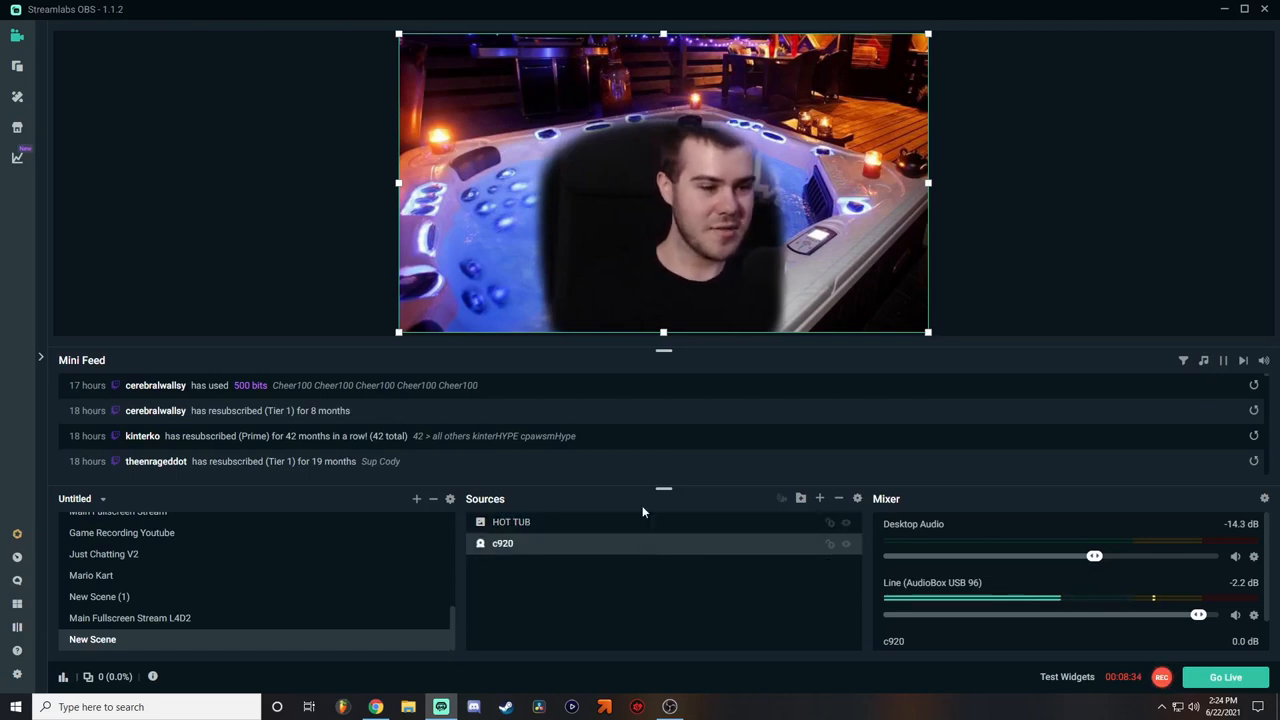
{"action": "mouse_move", "coordinate": [628, 184]}
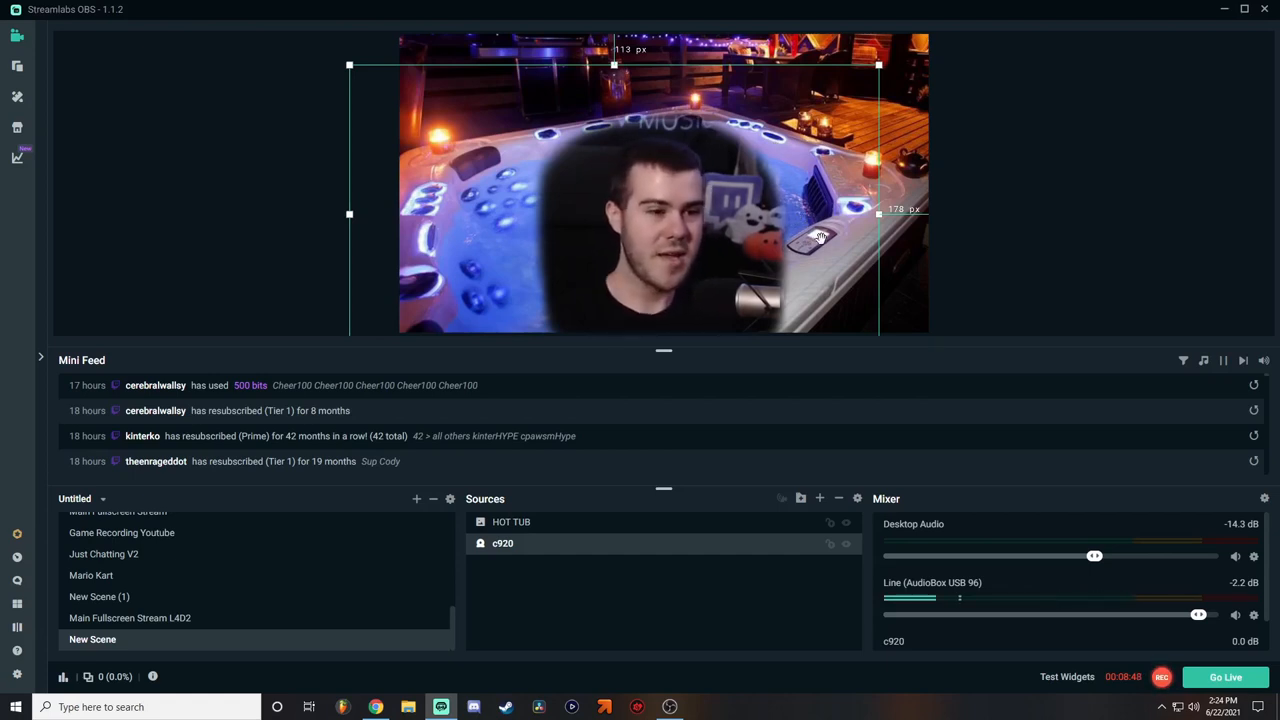
- Enlarge and reposition the webcam feed so the face fills the tub's transparent hole
{"action": "left_click_drag", "start_coordinate": [614, 64], "coordinate": [608, 58]}
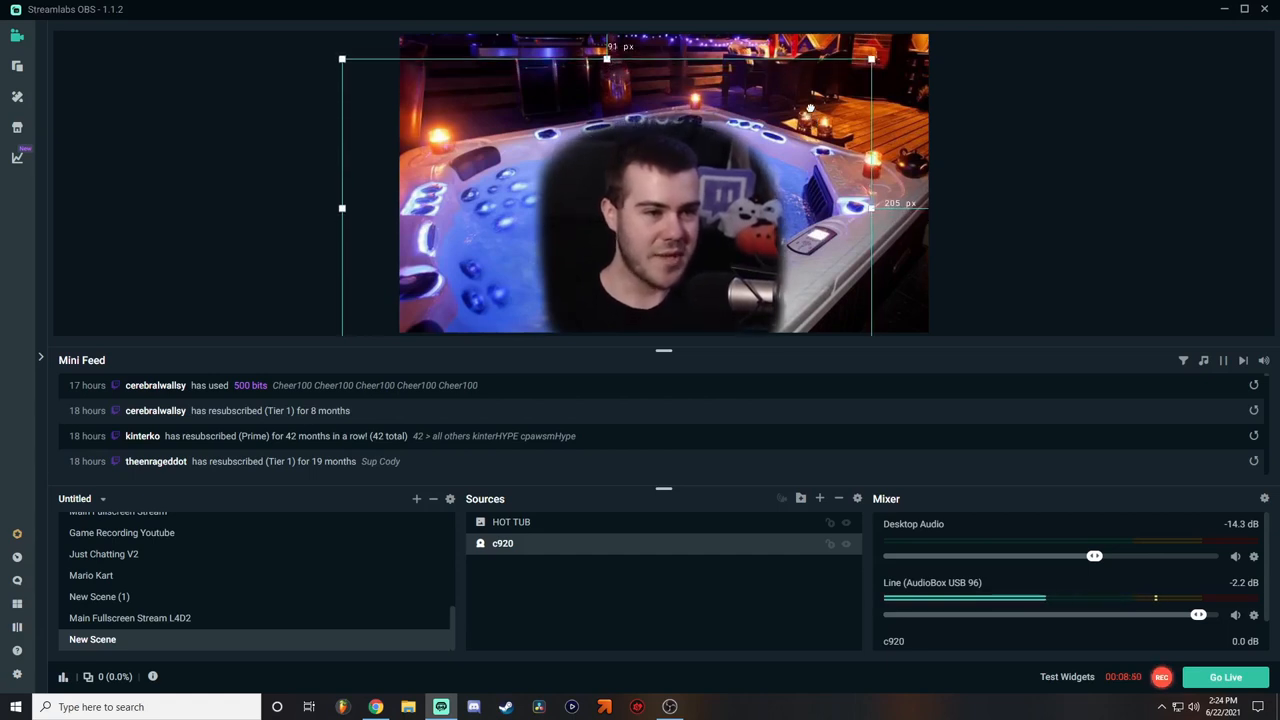
{"action": "left_click", "coordinate": [1104, 216]}
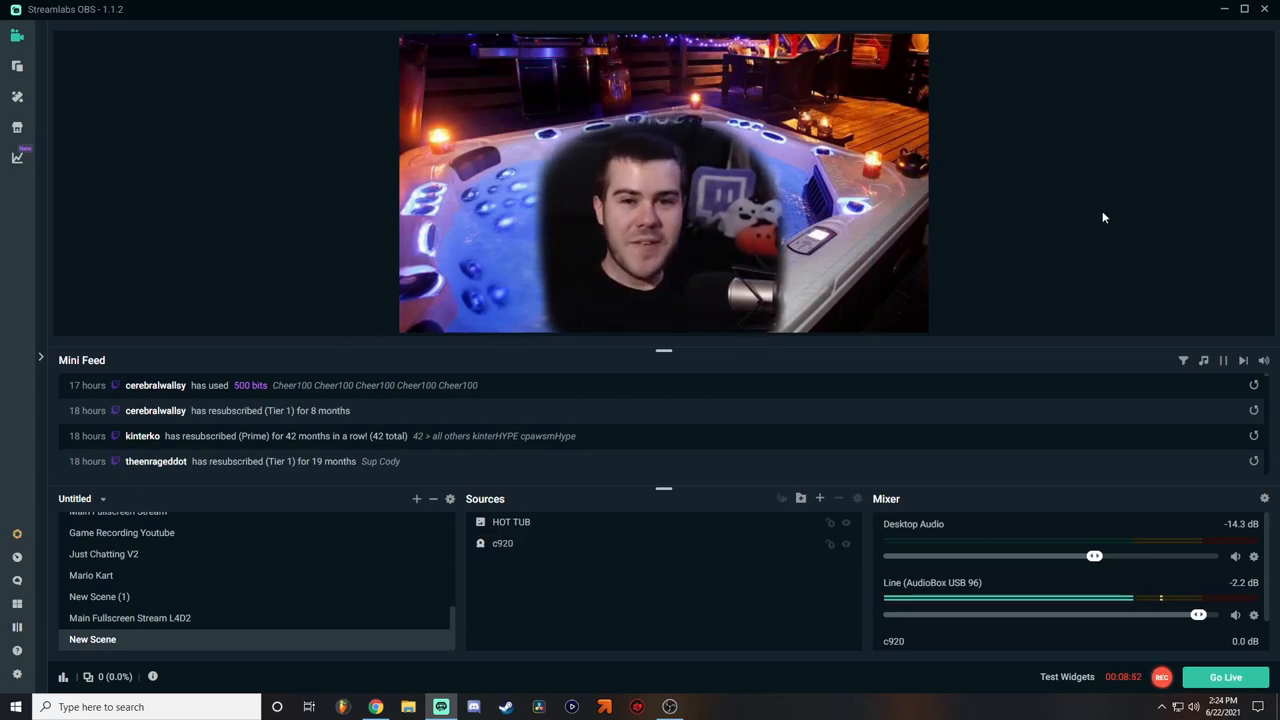